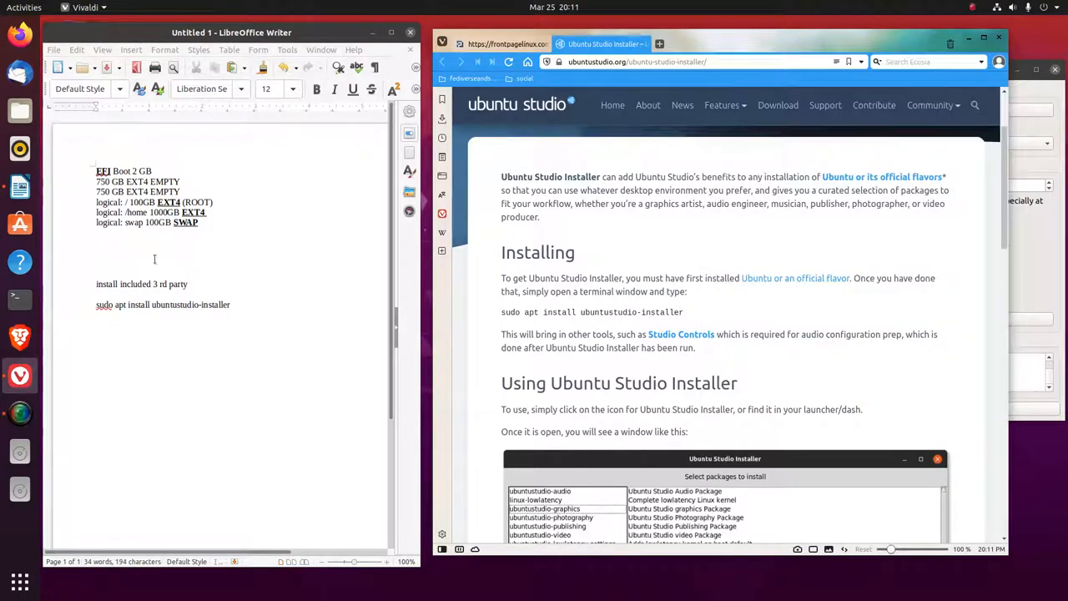
Reach Settings' About page via the system menu and highlight the OS name Ubuntu 20.04.4 LTS
{"action": "left_click", "coordinate": [1027, 6]}
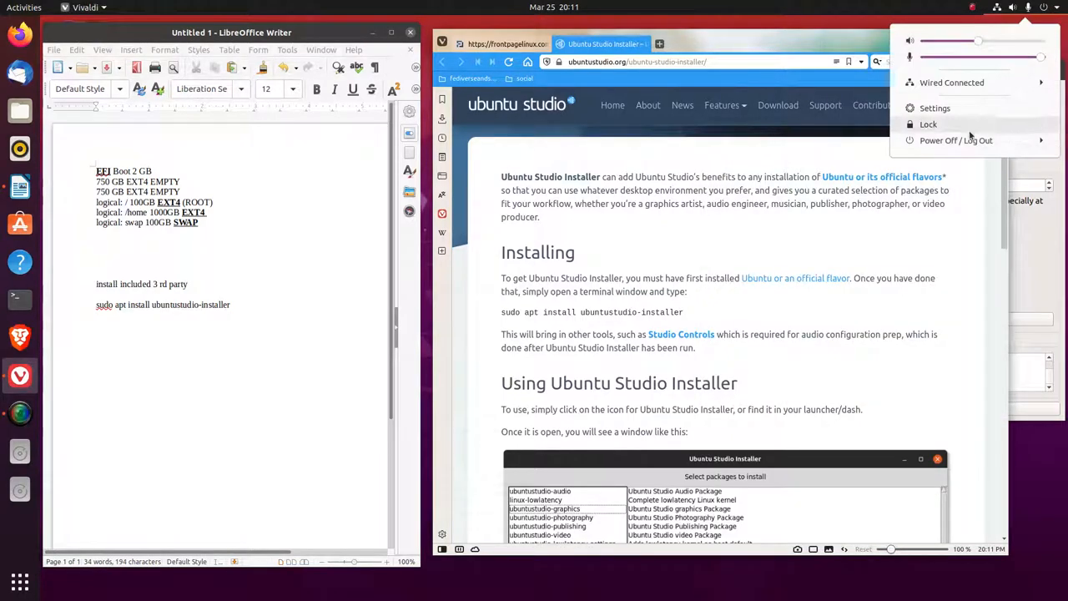
{"action": "left_click", "coordinate": [935, 107]}
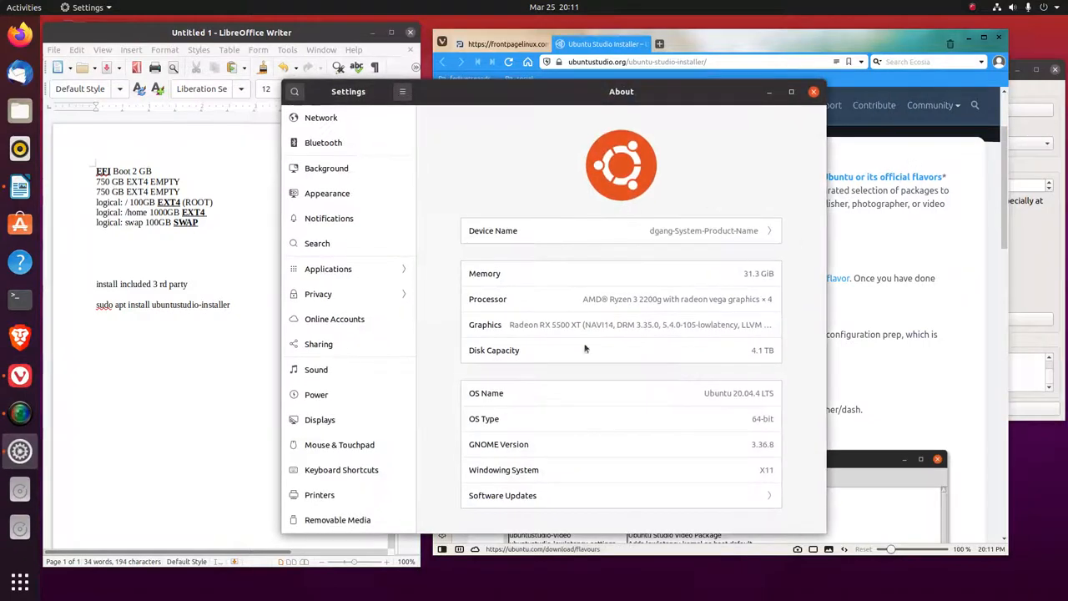
{"action": "scroll", "scroll_direction": "down", "scroll_amount": 3}
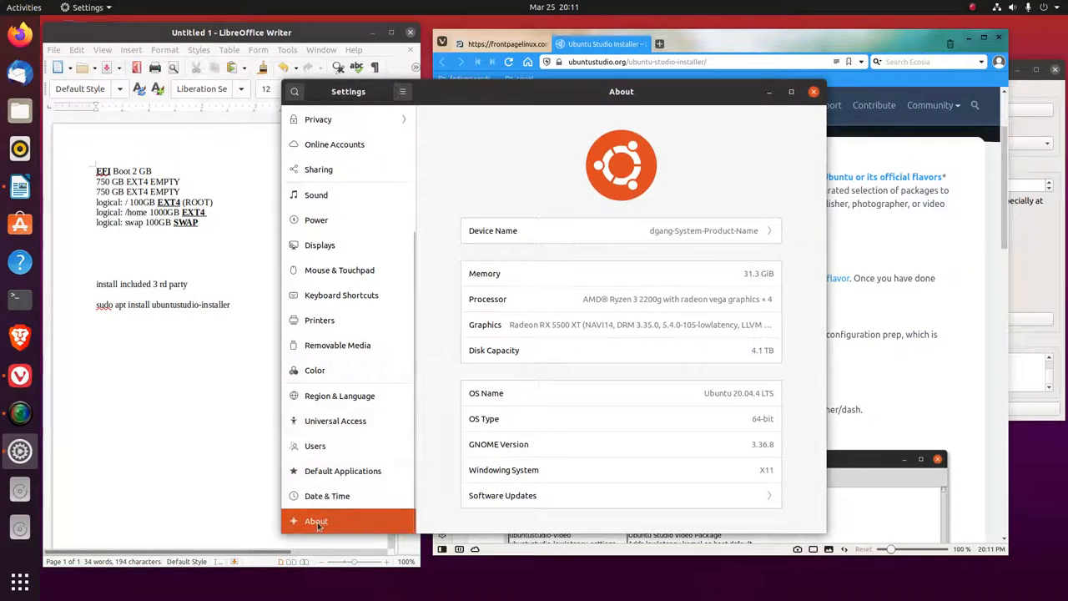
{"action": "mouse_move", "coordinate": [722, 293]}
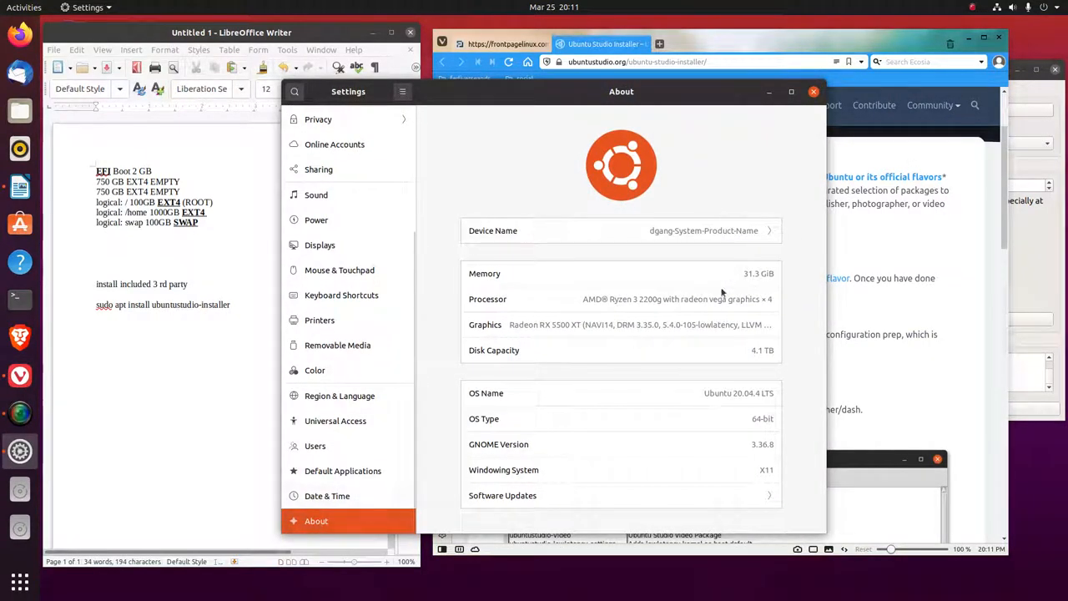
{"action": "mouse_move", "coordinate": [608, 317]}
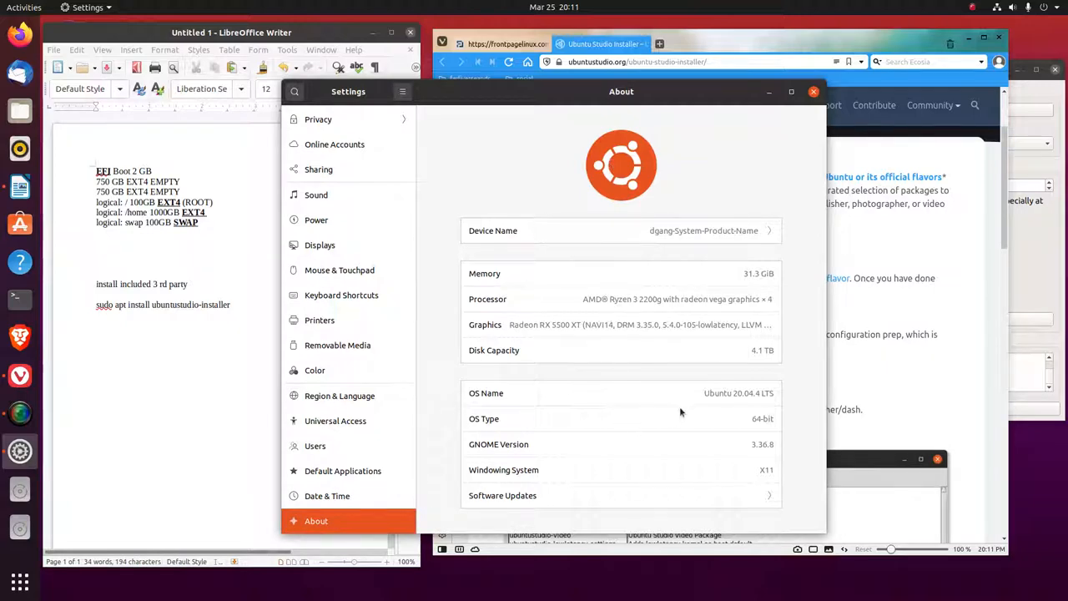
{"action": "double_click", "coordinate": [738, 392]}
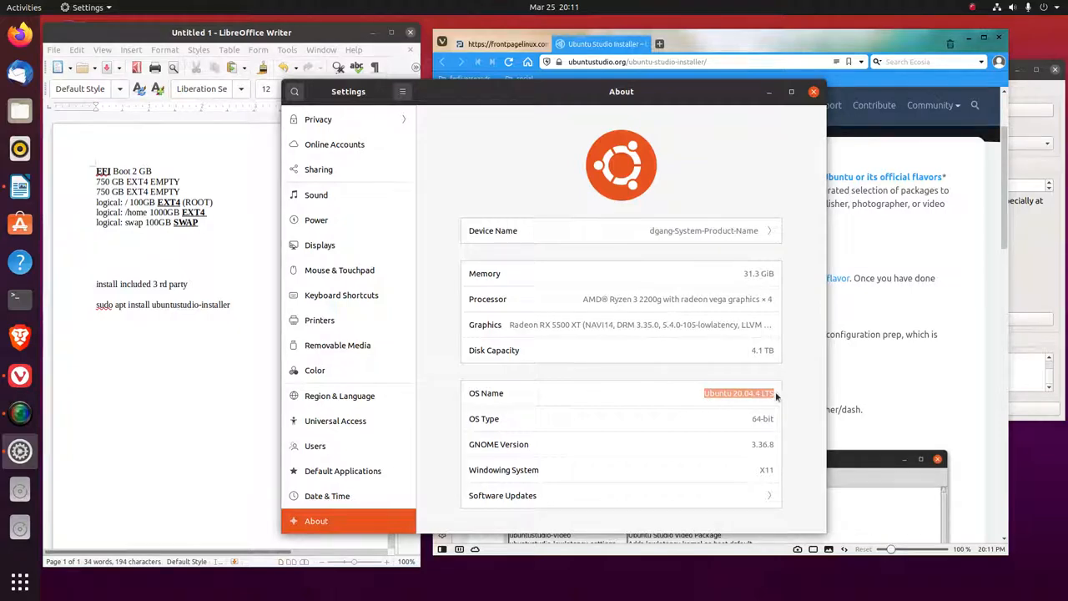
{"action": "mouse_move", "coordinate": [820, 410]}
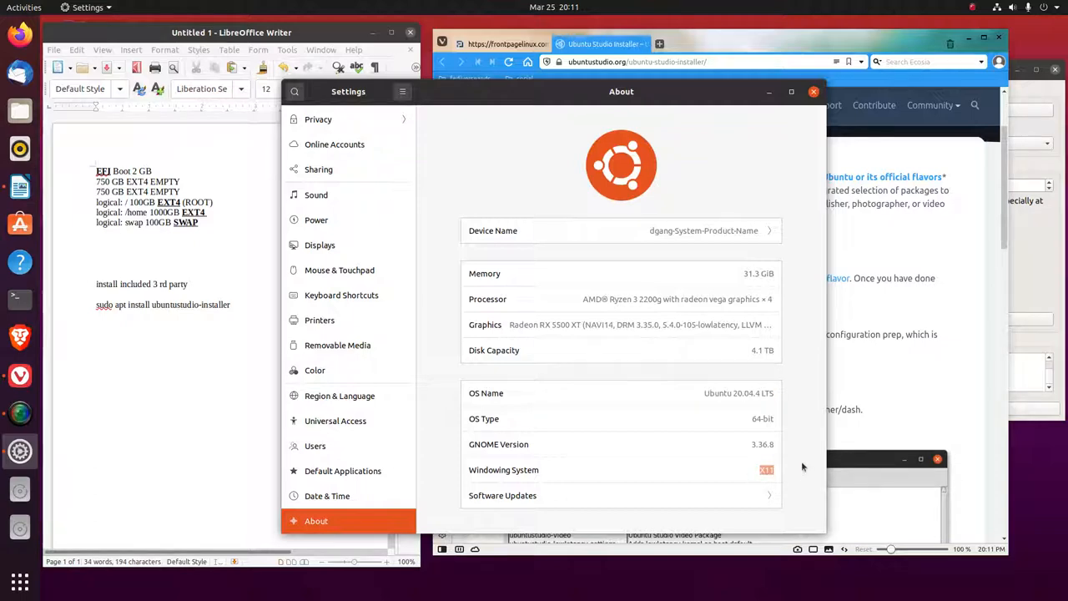
{"action": "mouse_move", "coordinate": [794, 468]}
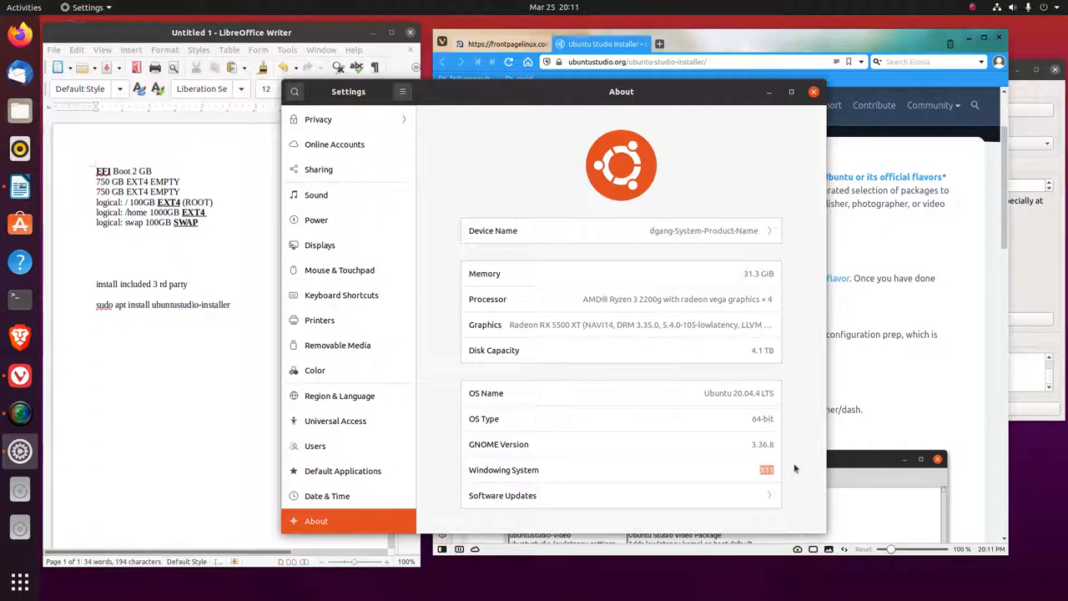
{"action": "mouse_move", "coordinate": [780, 149]}
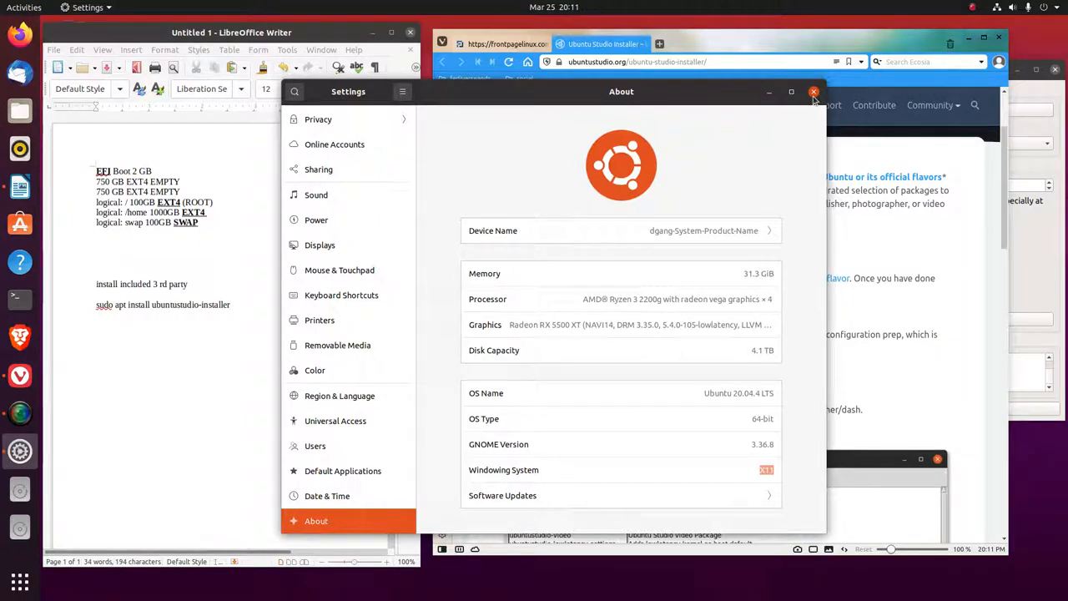
Close Settings, run uname -a in Terminal to confirm the 5.4.0-105-lowlatency kernel, then close it
{"action": "left_click", "coordinate": [812, 91]}
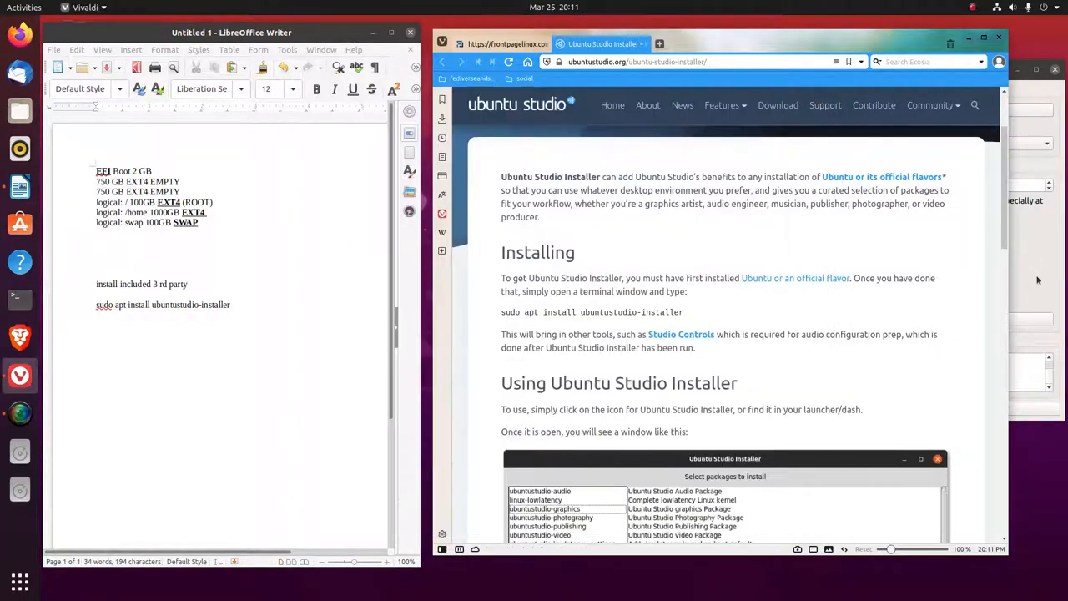
{"action": "mouse_move", "coordinate": [778, 105]}
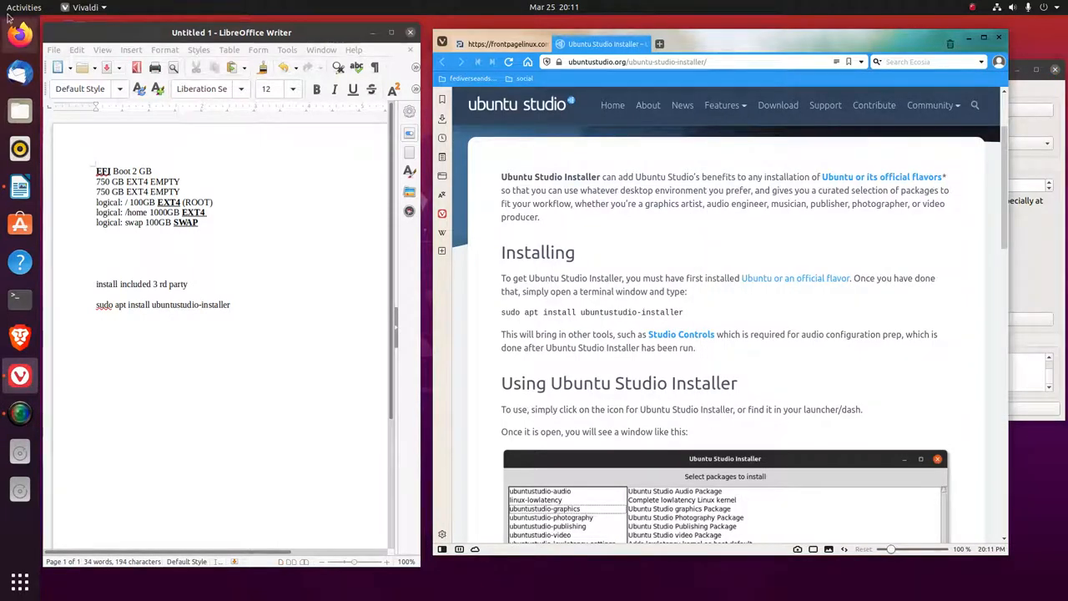
{"action": "left_click", "coordinate": [24, 8]}
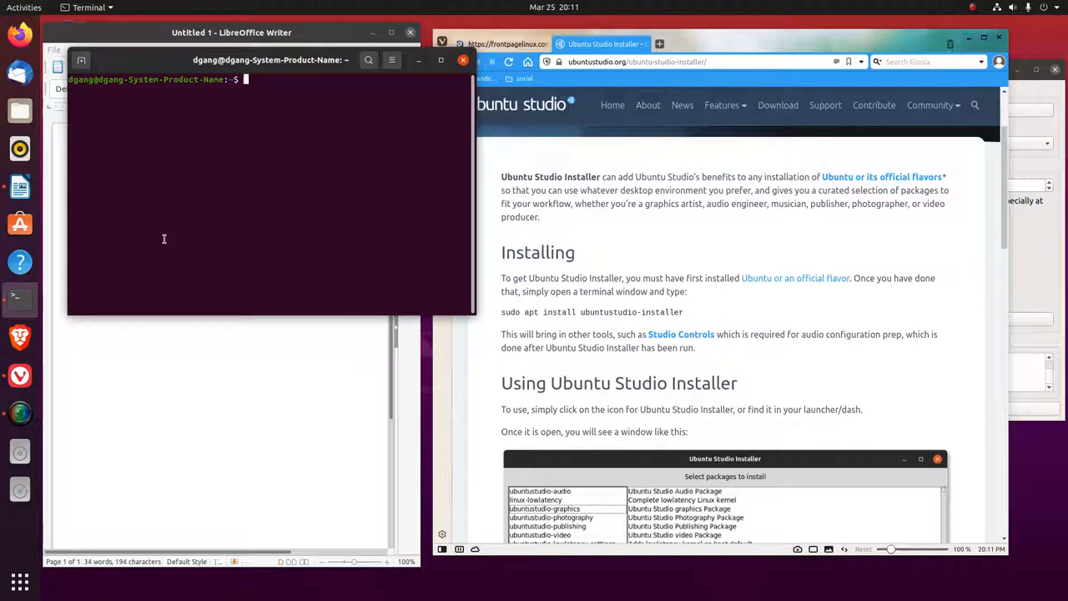
{"action": "type", "text": "uname"}
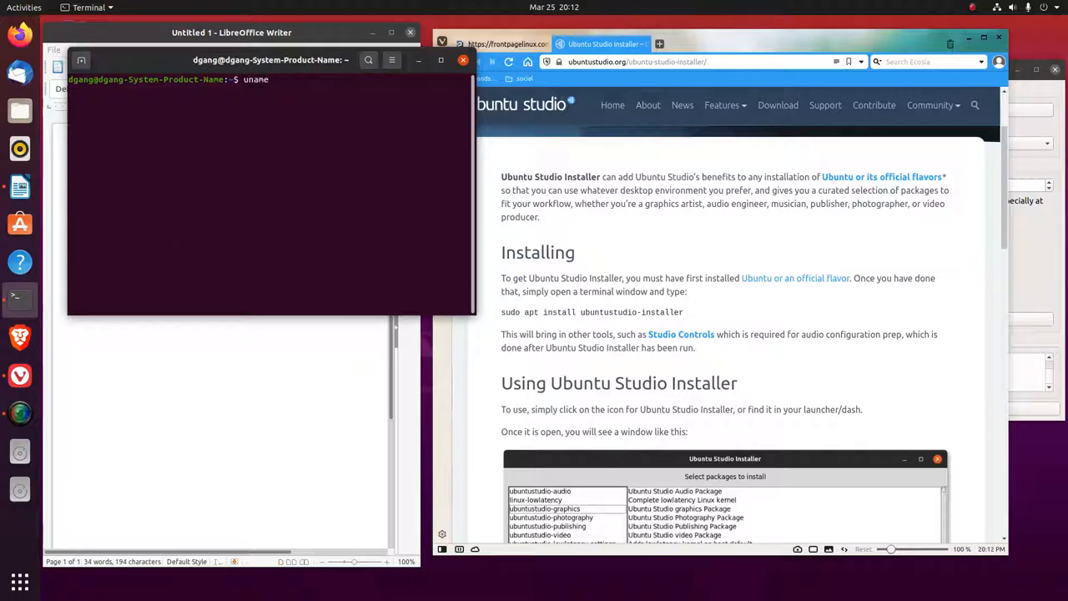
{"action": "type", "text": "-a"}
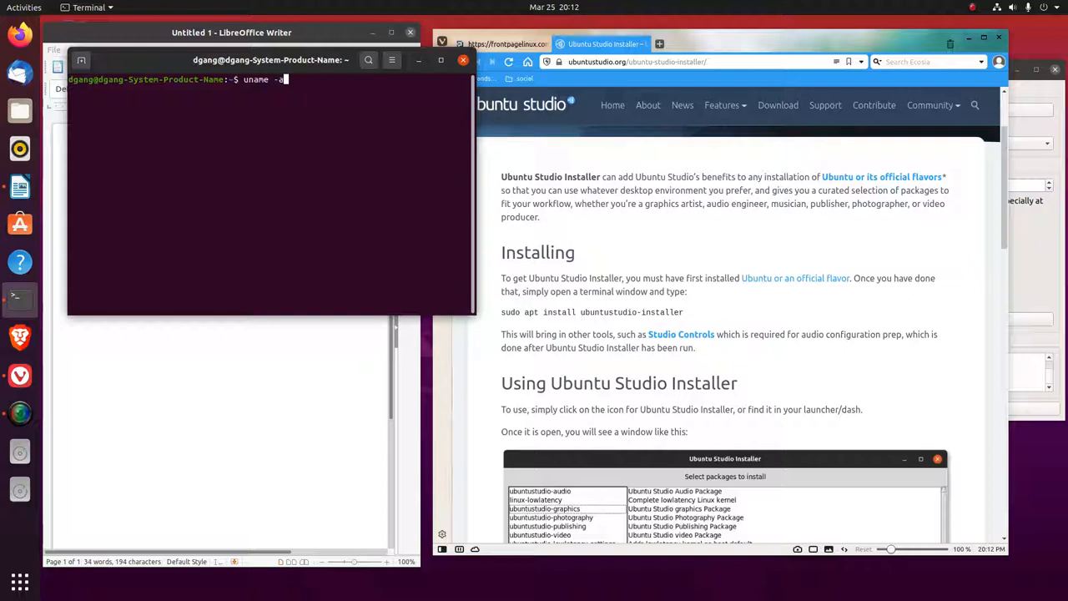
{"action": "key", "text": "Return"}
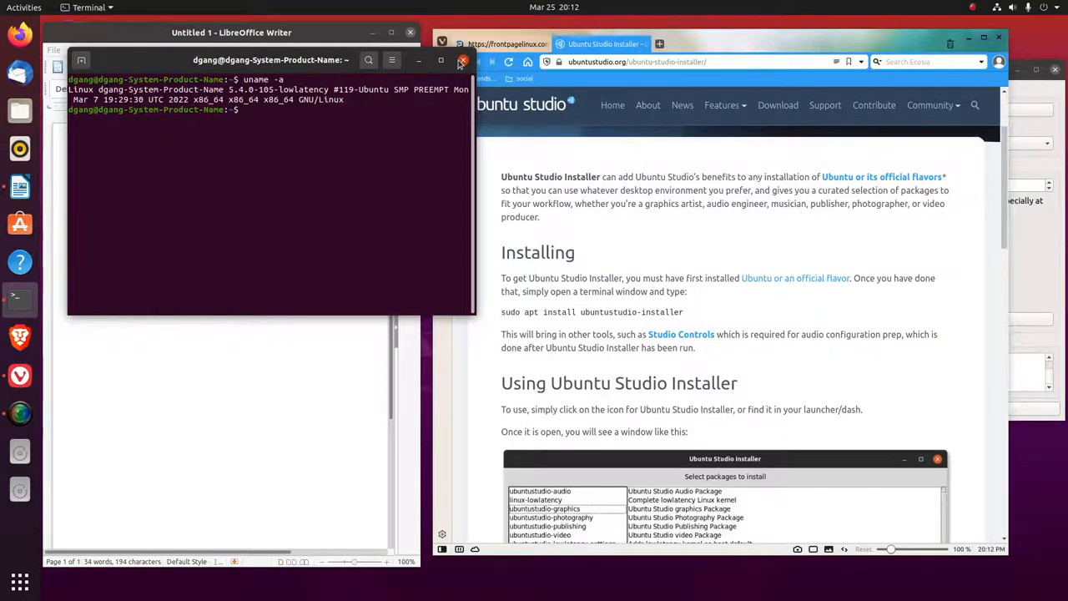
{"action": "left_click", "coordinate": [463, 61]}
{"action": "type", "text": "disk"}
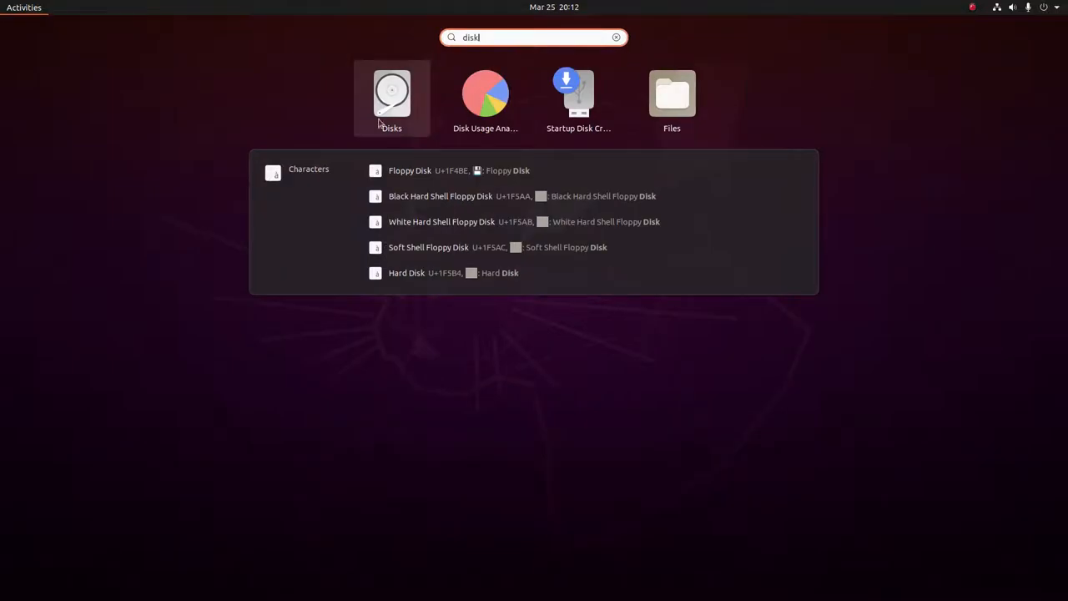
Launch Disks and inspect the 1.0 TB hard disk's volumes before the 3.0 TB disk
{"action": "left_click", "coordinate": [391, 93]}
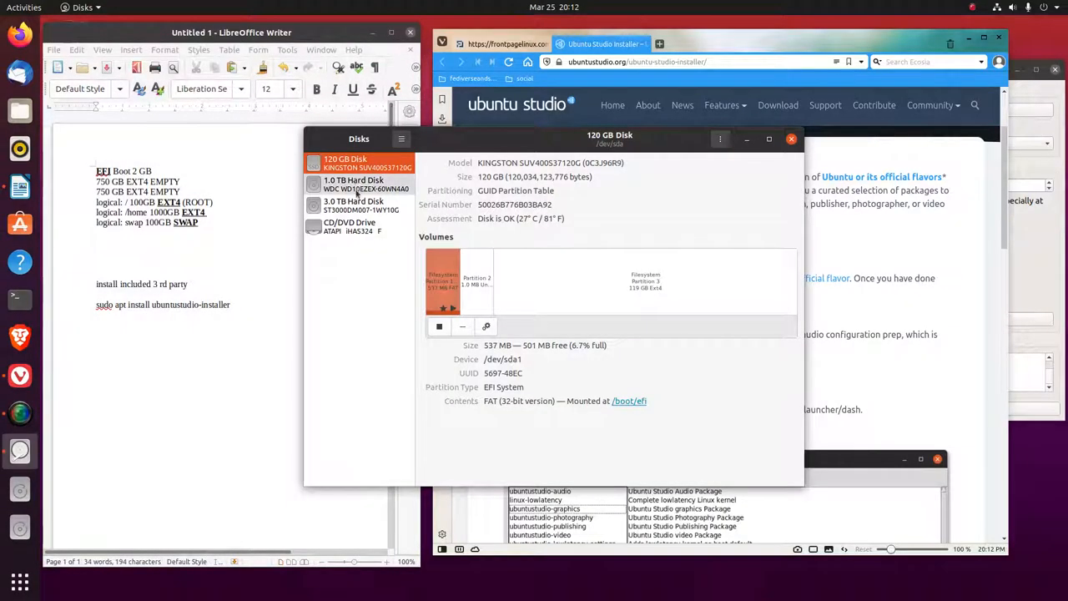
{"action": "left_click", "coordinate": [353, 205]}
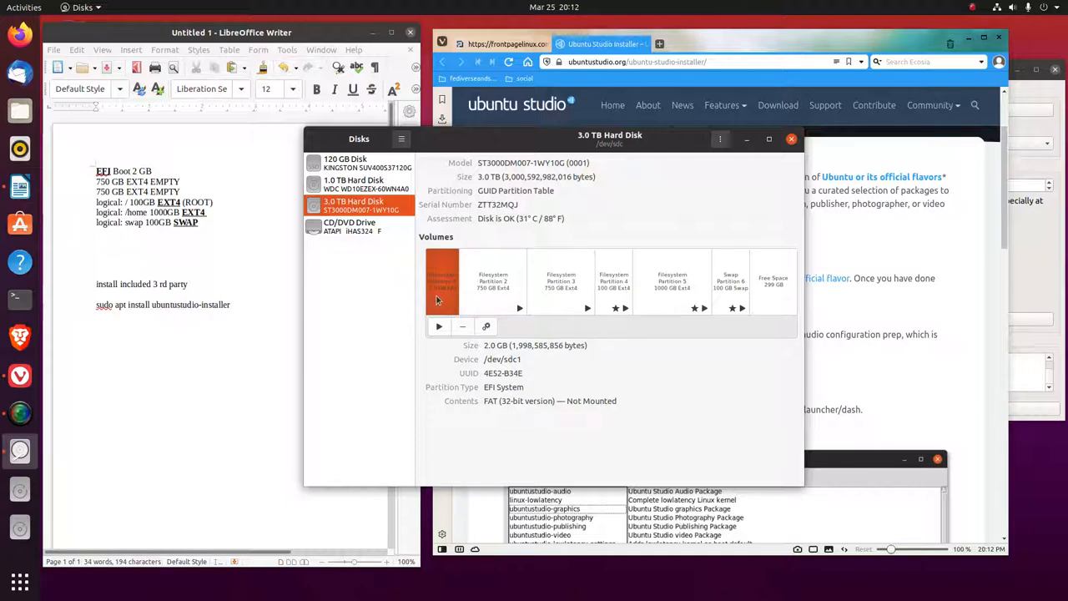
{"action": "mouse_move", "coordinate": [422, 309]}
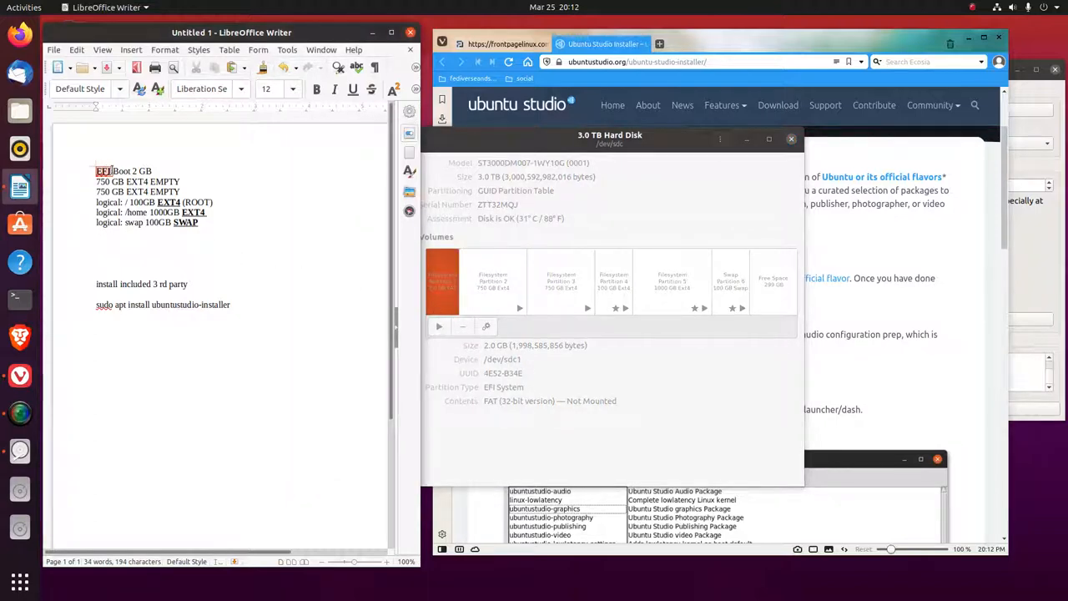
Highlight the EFI, root and swap partition lines in the Writer notes while comparing with Disks
{"action": "double_click", "coordinate": [102, 171]}
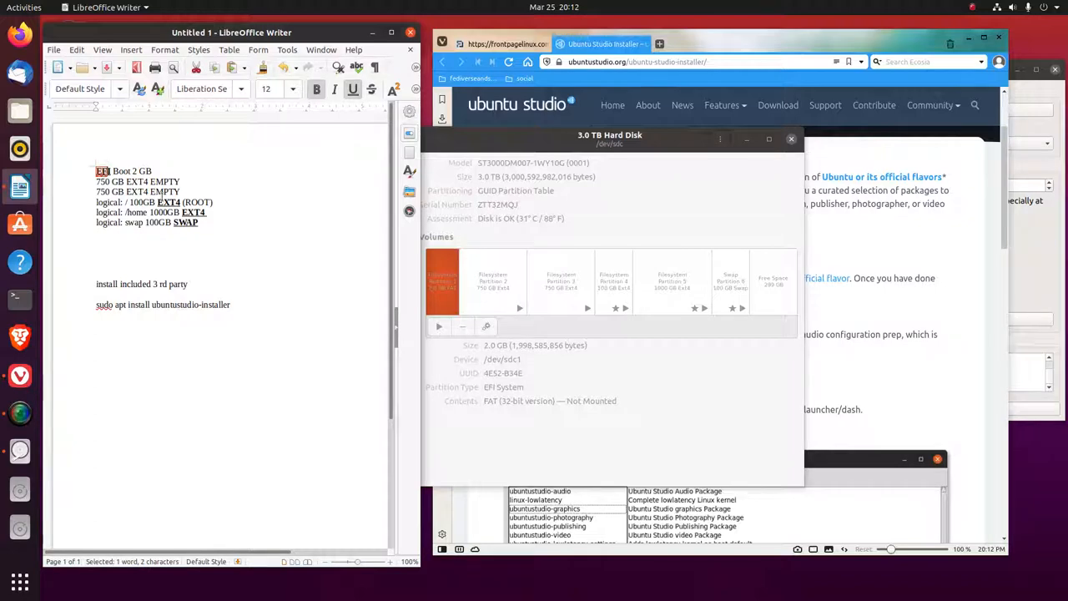
{"action": "mouse_move", "coordinate": [548, 308]}
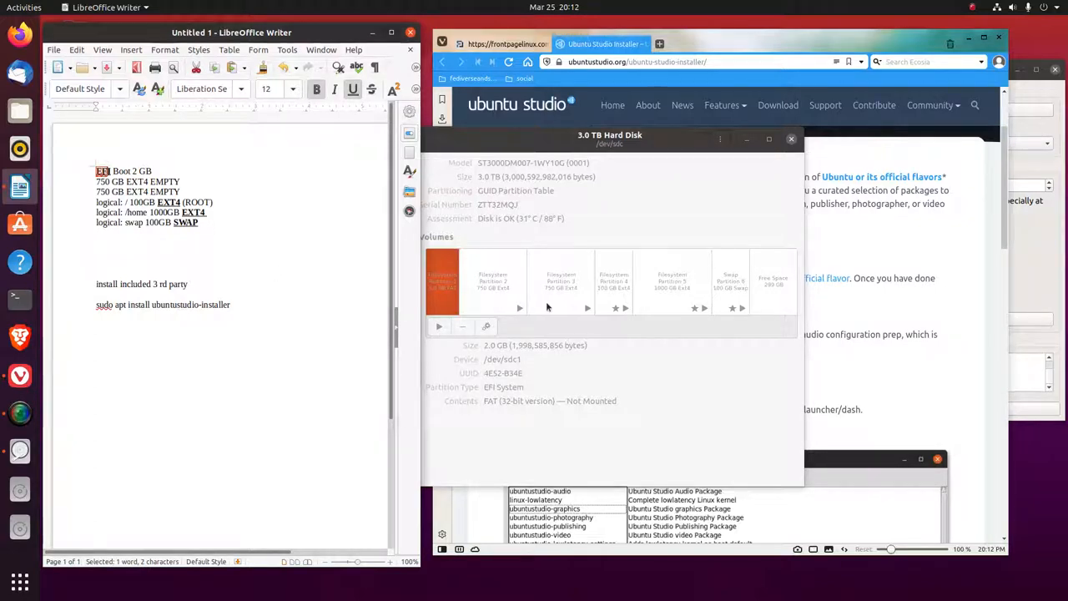
{"action": "mouse_move", "coordinate": [560, 294]}
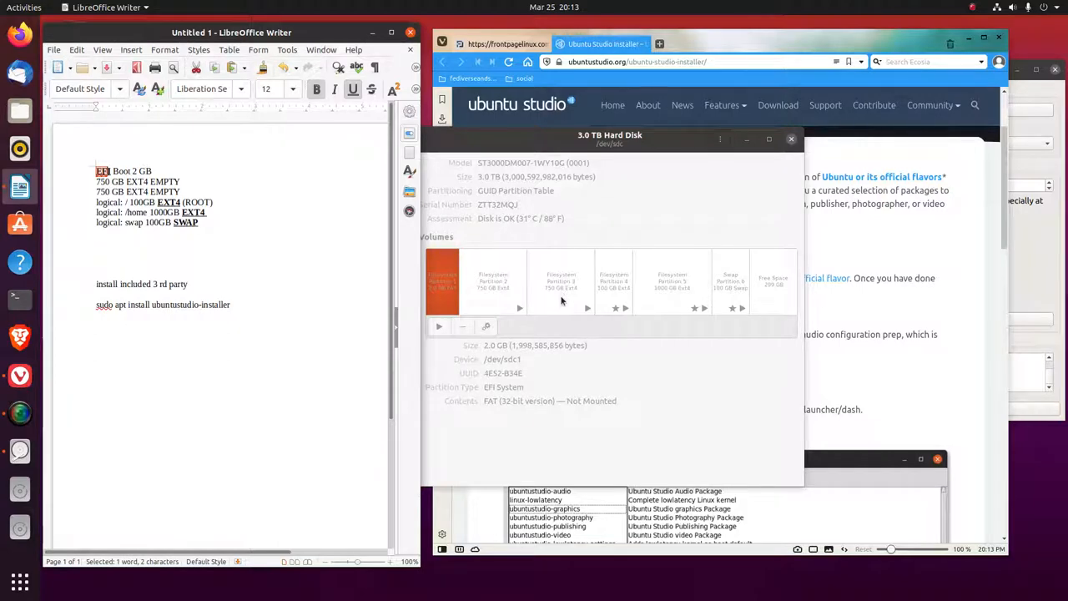
{"action": "mouse_move", "coordinate": [555, 295]}
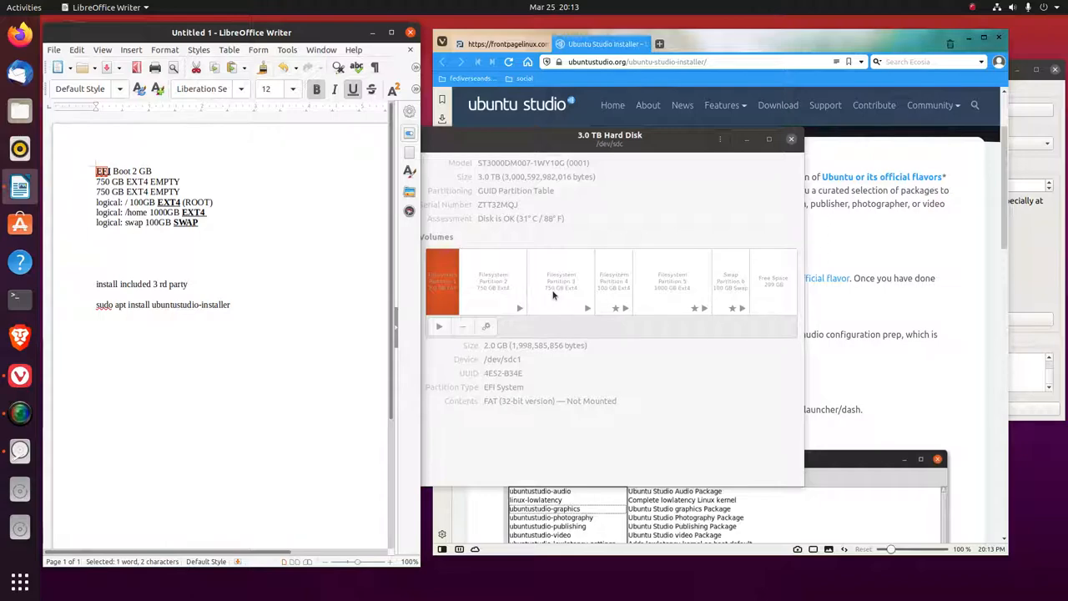
{"action": "mouse_move", "coordinate": [682, 285]}
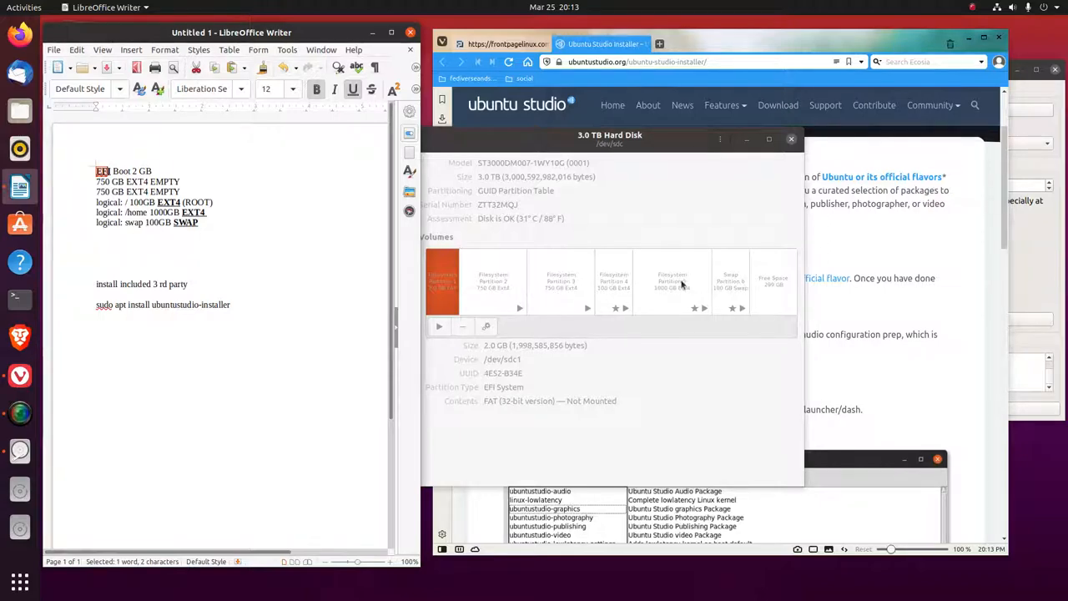
{"action": "mouse_move", "coordinate": [705, 325]}
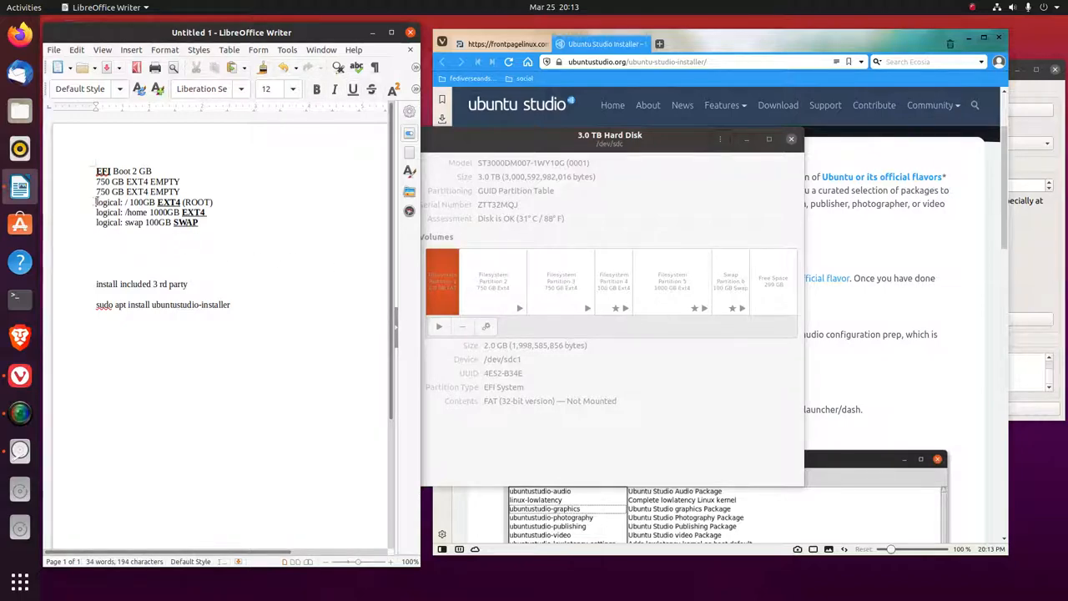
{"action": "double_click", "coordinate": [110, 201]}
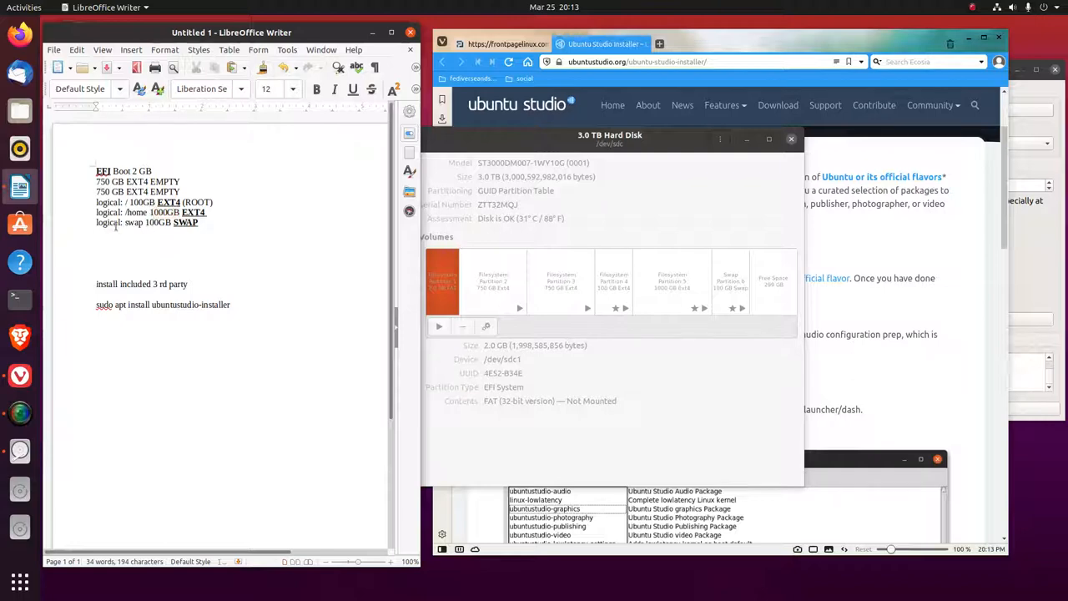
{"action": "double_click", "coordinate": [108, 222]}
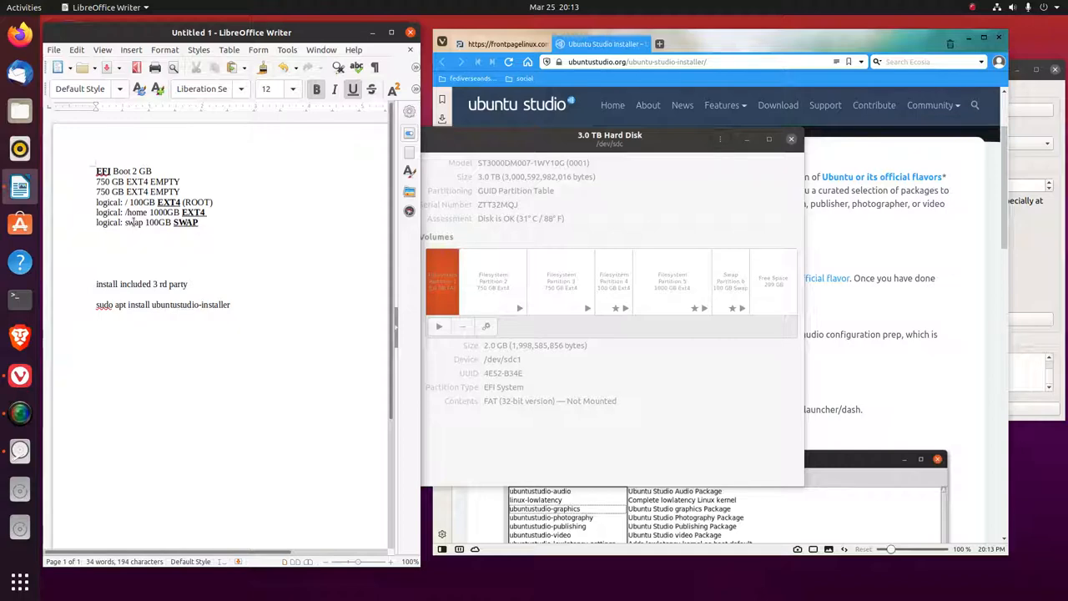
{"action": "mouse_move", "coordinate": [776, 295]}
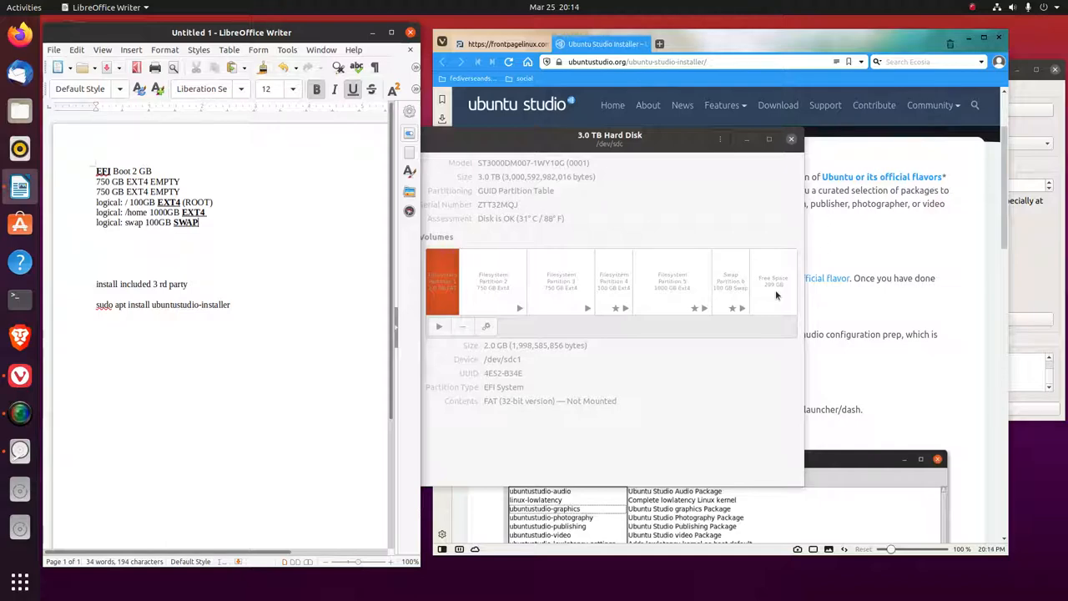
{"action": "mouse_move", "coordinate": [512, 301]}
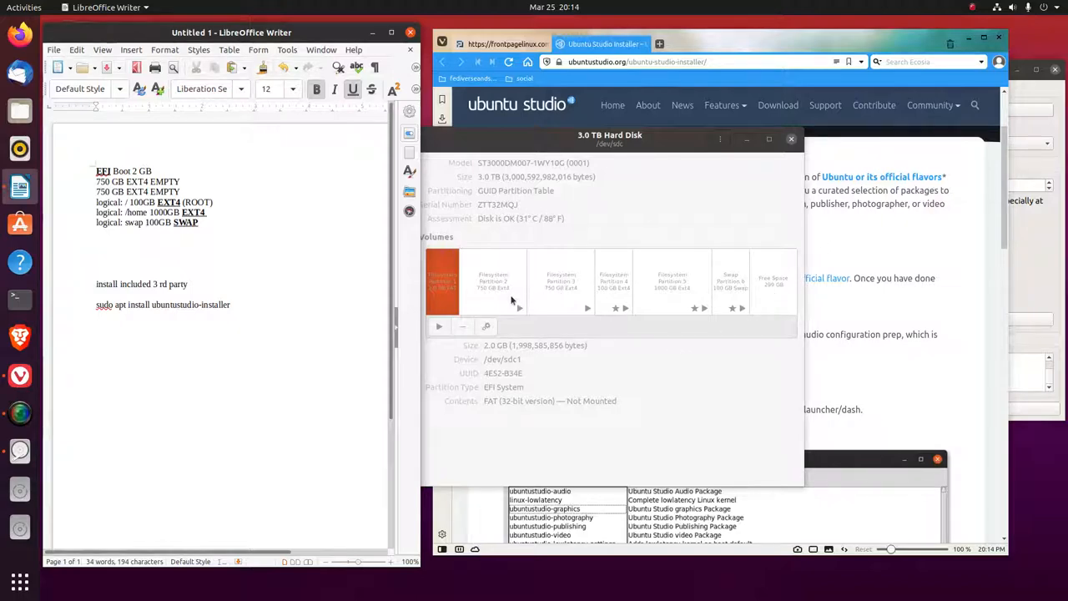
{"action": "mouse_move", "coordinate": [564, 302]}
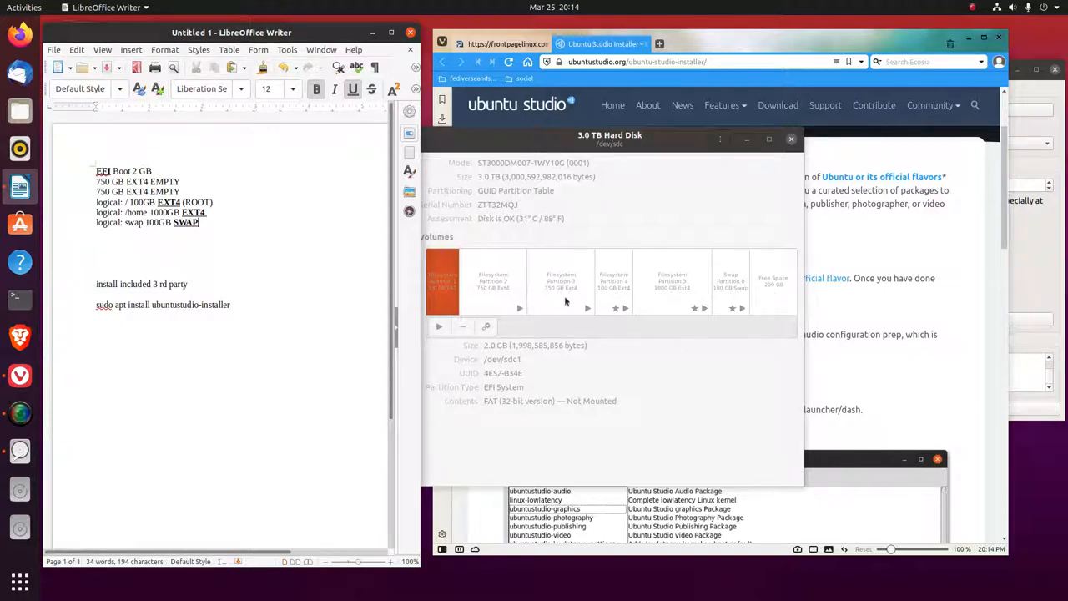
{"action": "mouse_move", "coordinate": [544, 300]}
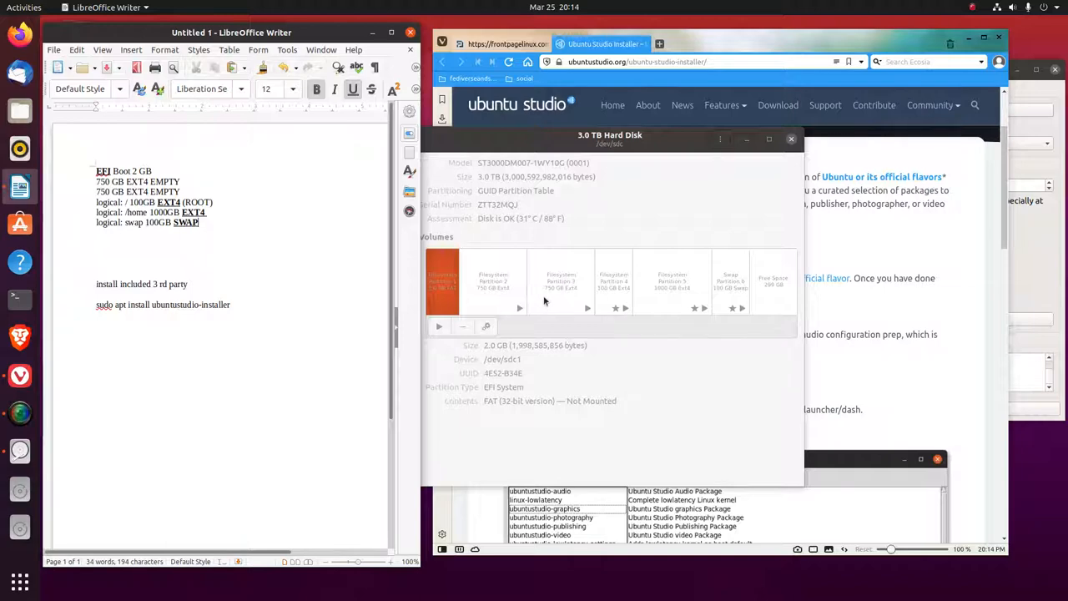
{"action": "mouse_move", "coordinate": [353, 414]}
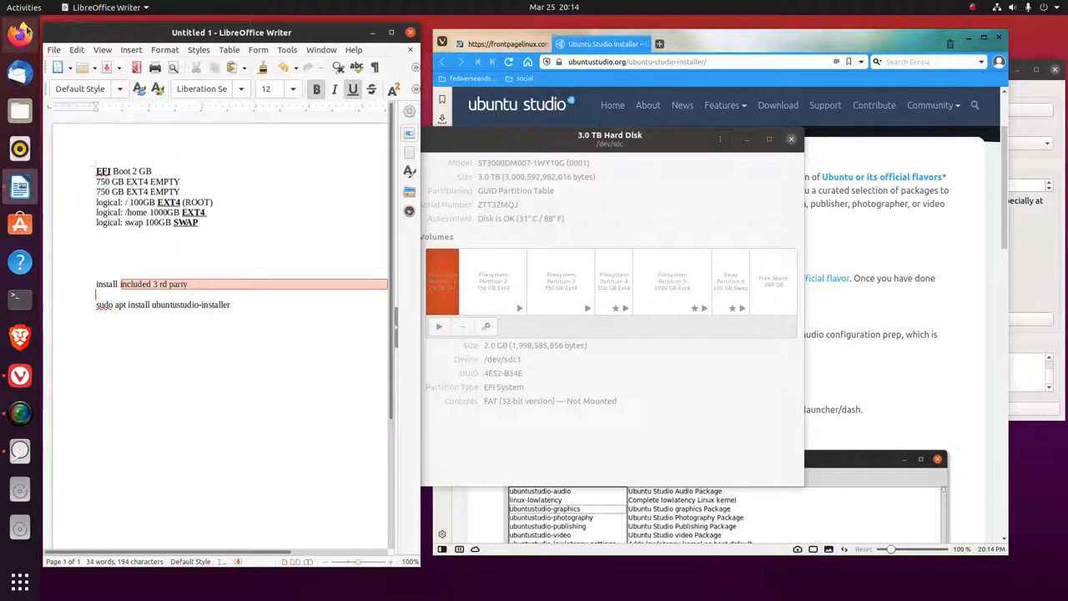
{"action": "left_click", "coordinate": [24, 8]}
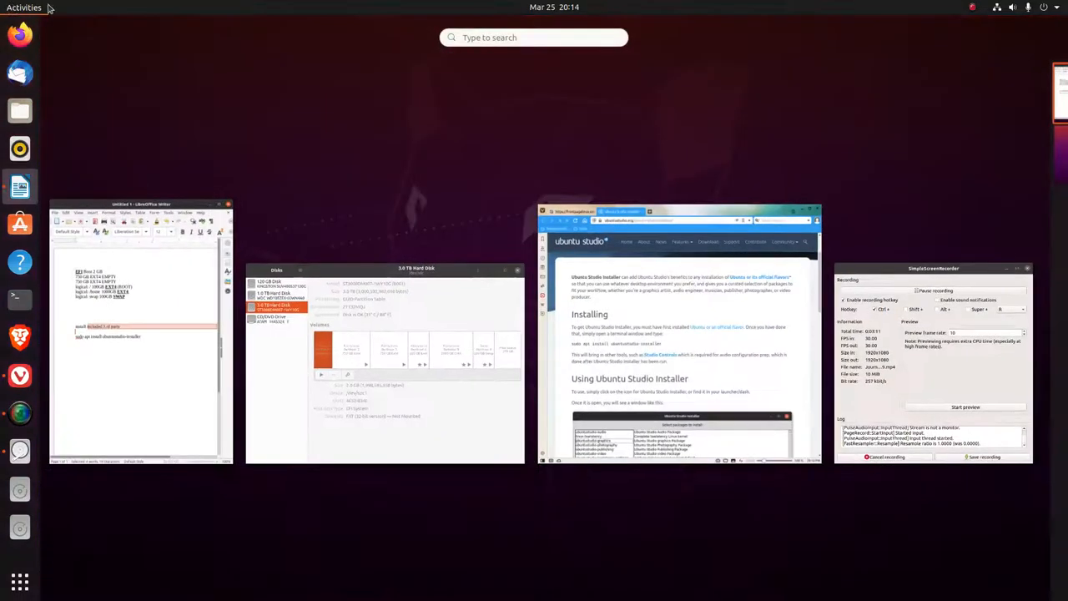
{"action": "mouse_move", "coordinate": [140, 333]}
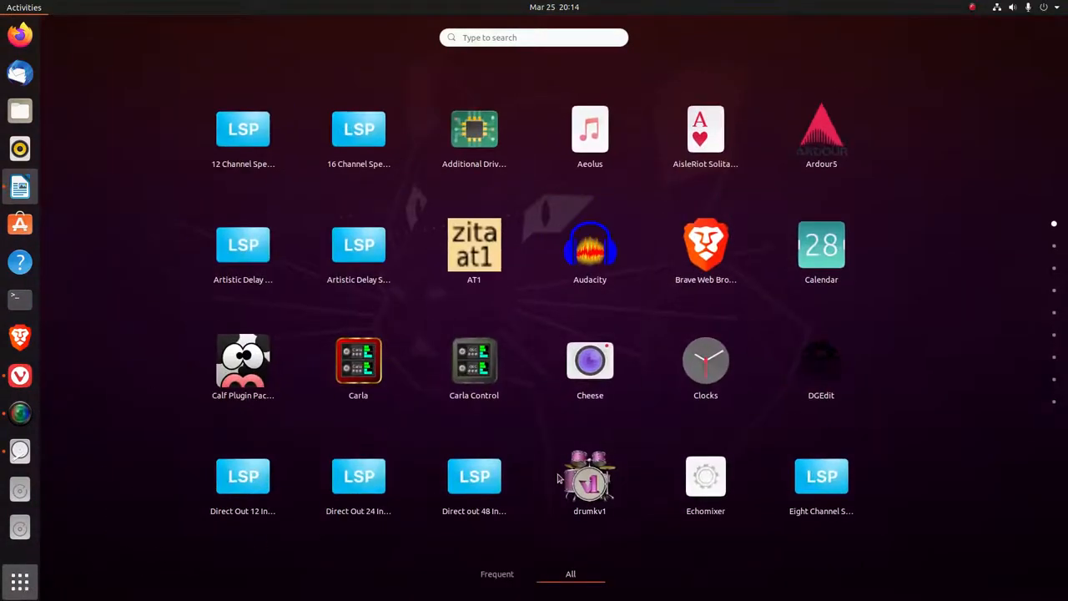
{"action": "scroll", "scroll_direction": "down", "scroll_amount": 3}
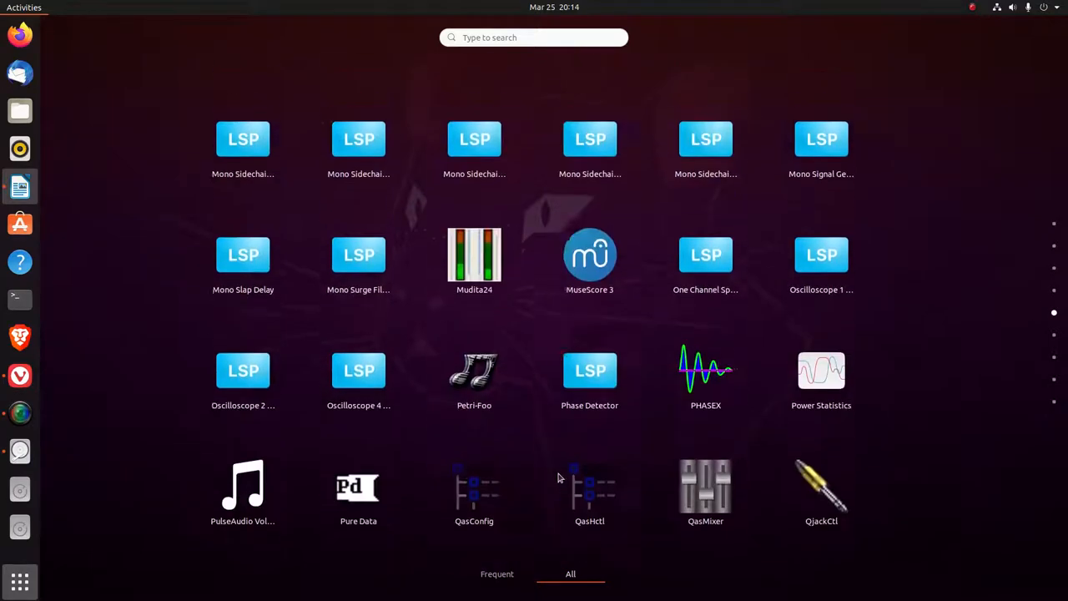
{"action": "scroll", "scroll_direction": "down", "scroll_amount": 3}
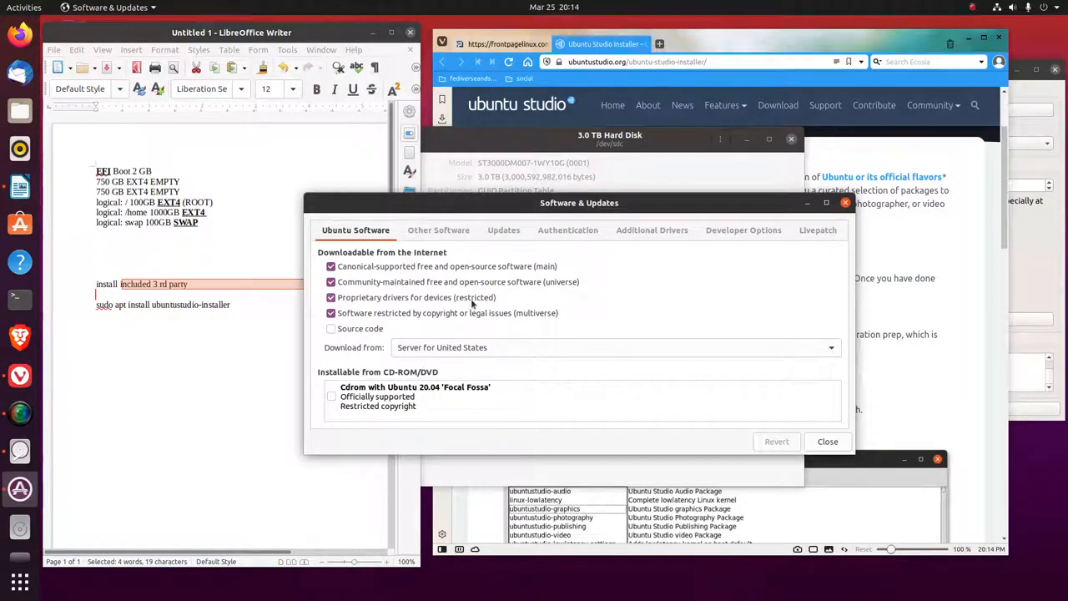
{"action": "mouse_move", "coordinate": [548, 324]}
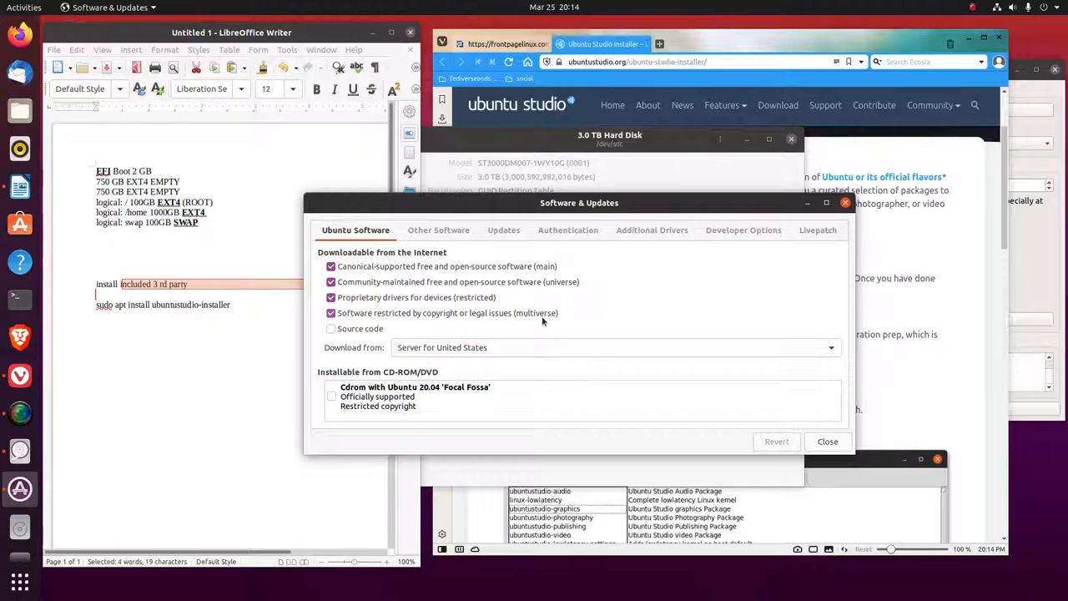
{"action": "mouse_move", "coordinate": [438, 290]}
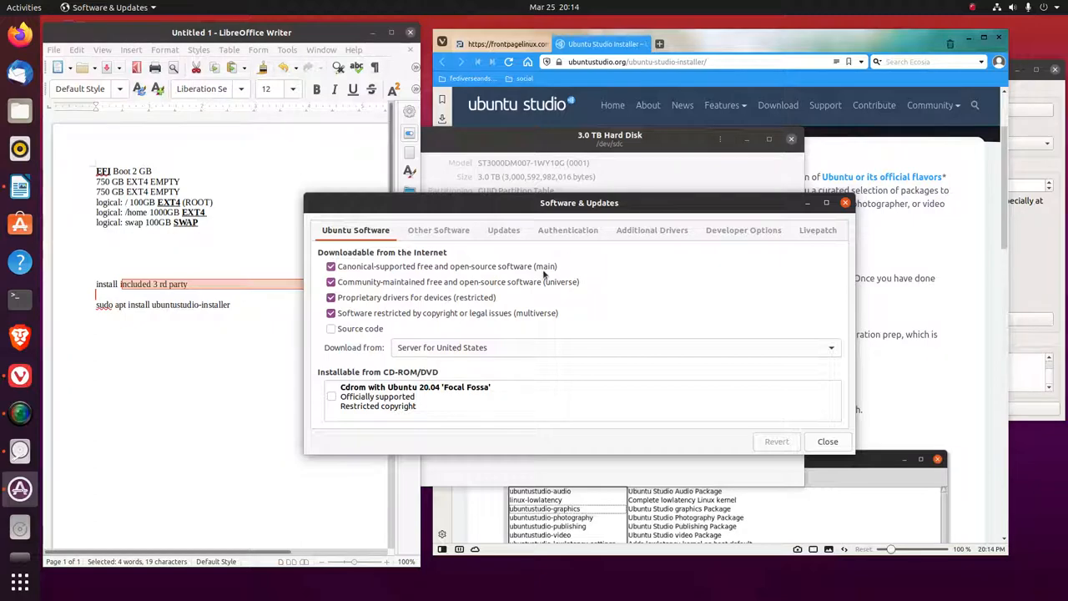
{"action": "mouse_move", "coordinate": [542, 276]}
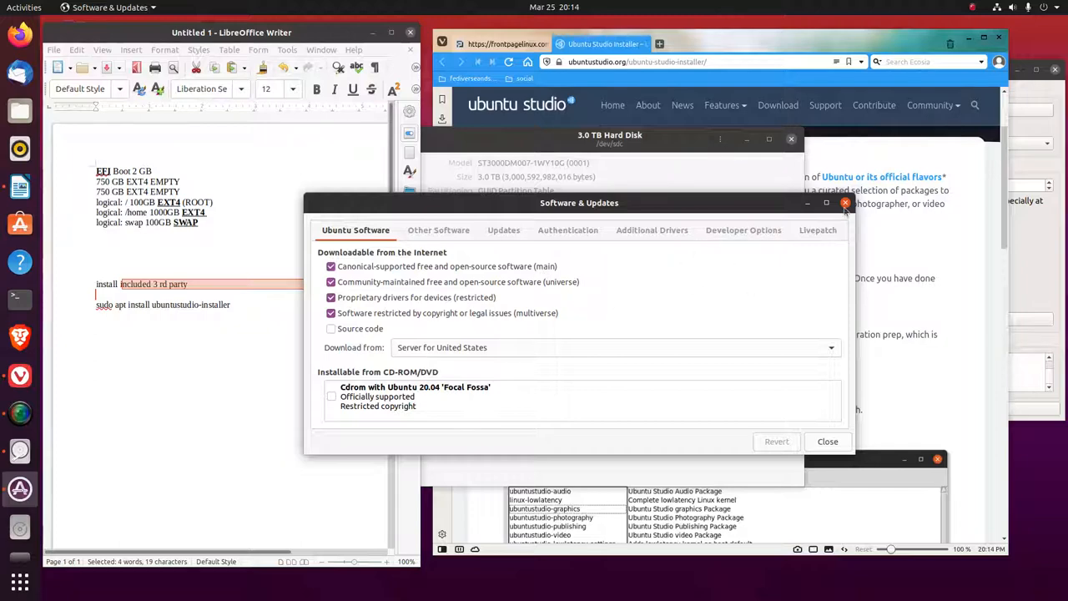
{"action": "left_click", "coordinate": [844, 202]}
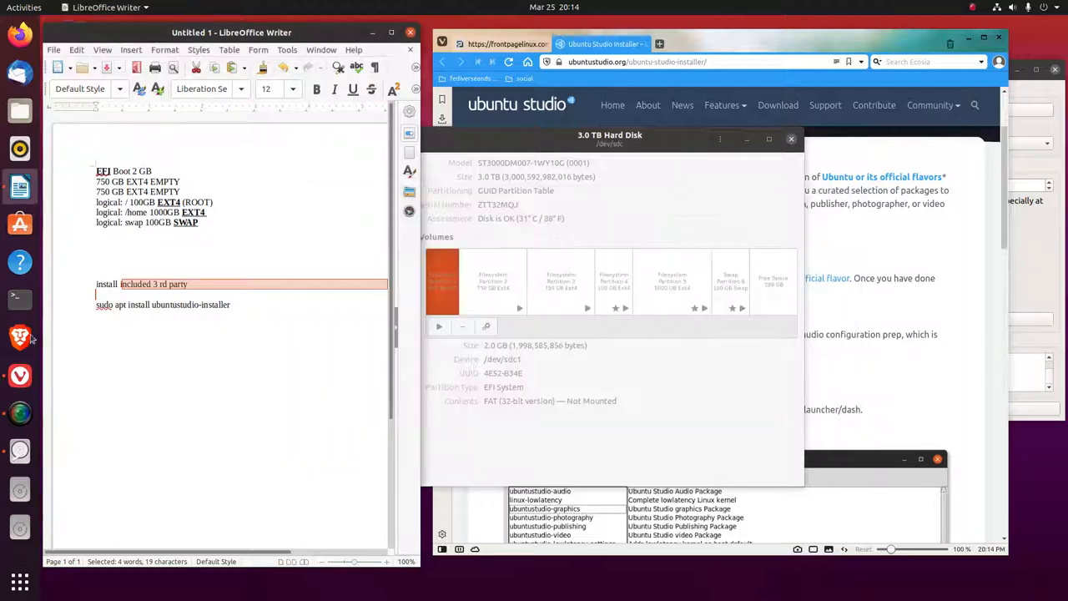
{"action": "mouse_move", "coordinate": [20, 337]}
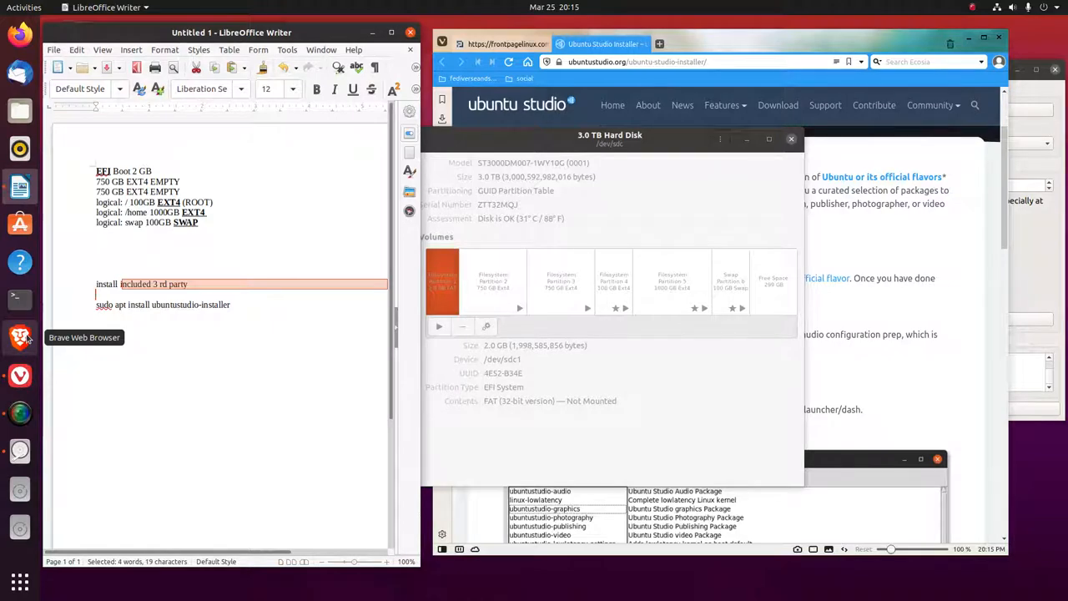
{"action": "mouse_move", "coordinate": [19, 374]}
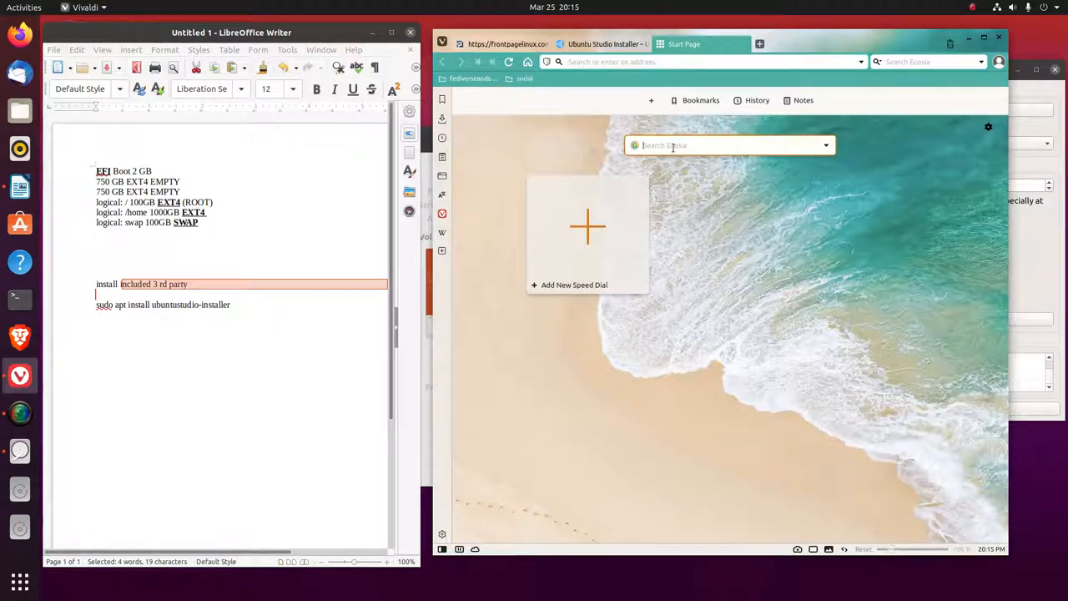
Search Ecosia for 'vivaldi download' from the Vivaldi Start Page
{"action": "type", "text": "vivaldi d"}
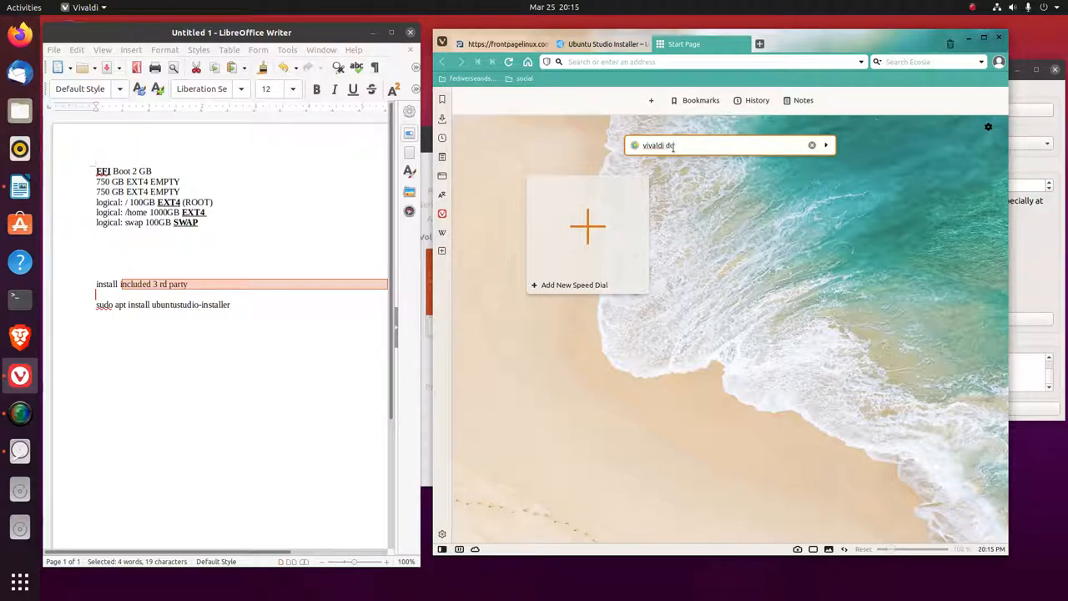
{"action": "type", "text": "ownload"}
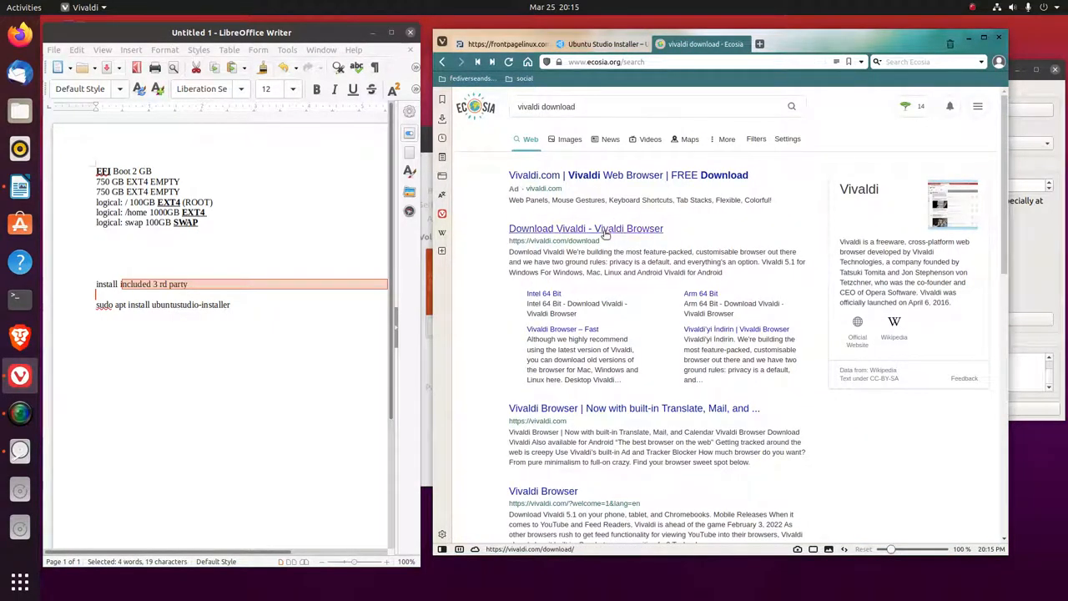
Follow the 'Download Vivaldi' result to the page offering the Vivaldi 5.1 Linux DEB
{"action": "left_click", "coordinate": [586, 228]}
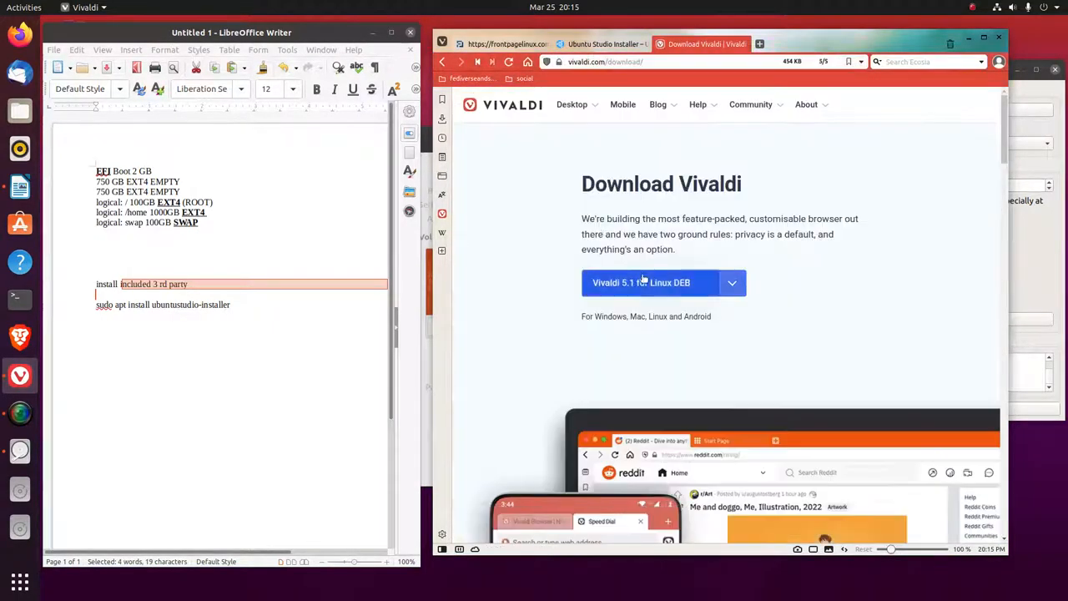
{"action": "mouse_move", "coordinate": [651, 282]}
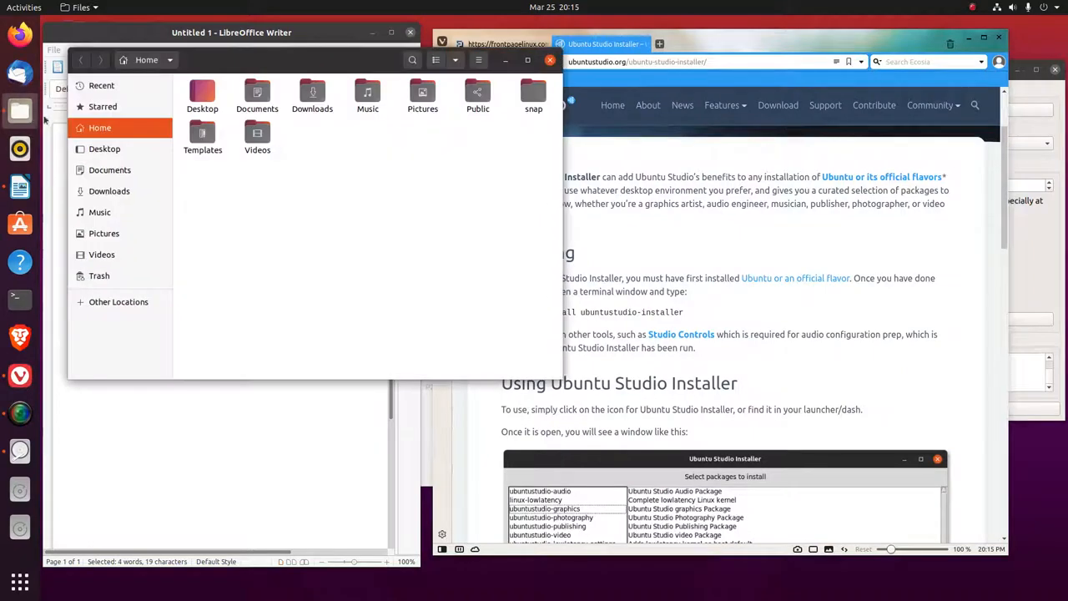
Check the vivaldi-stable .deb in Downloads, then bring up the Show Applications grid
{"action": "left_click", "coordinate": [108, 190]}
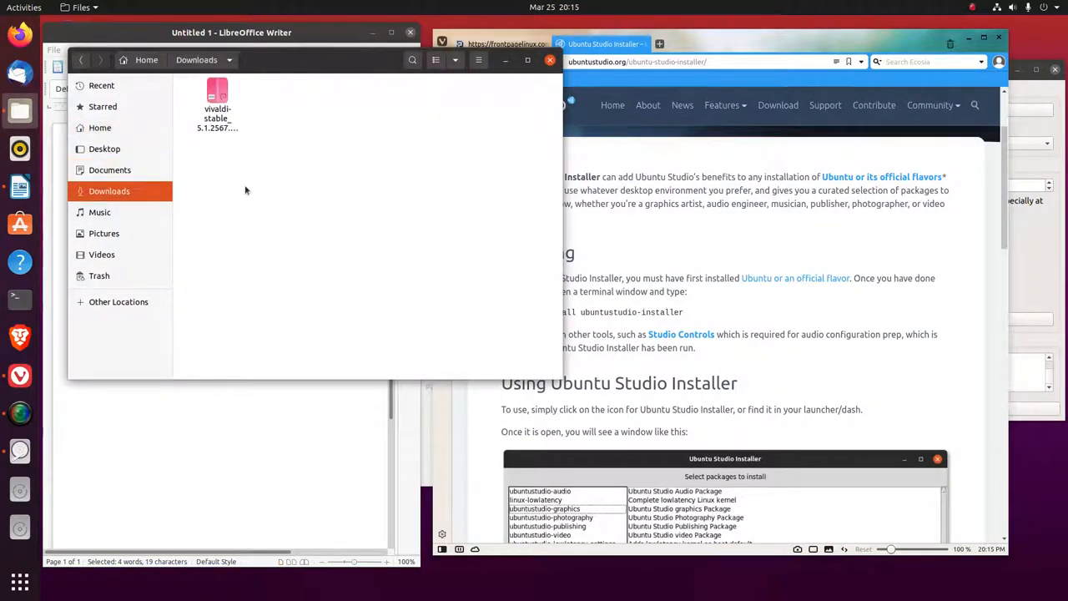
{"action": "right_click", "coordinate": [217, 100]}
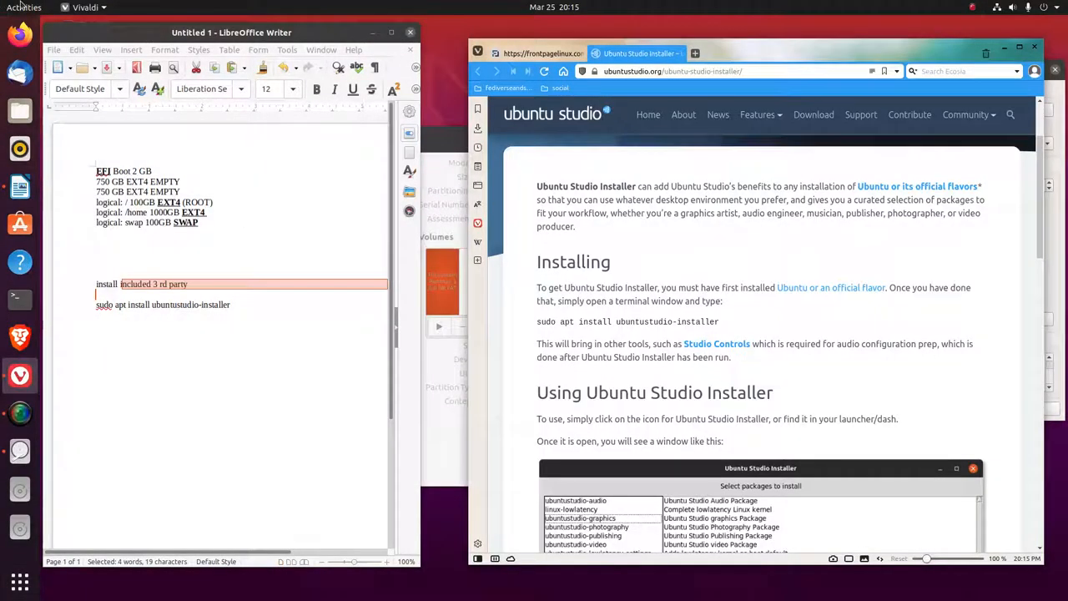
{"action": "left_click", "coordinate": [23, 7]}
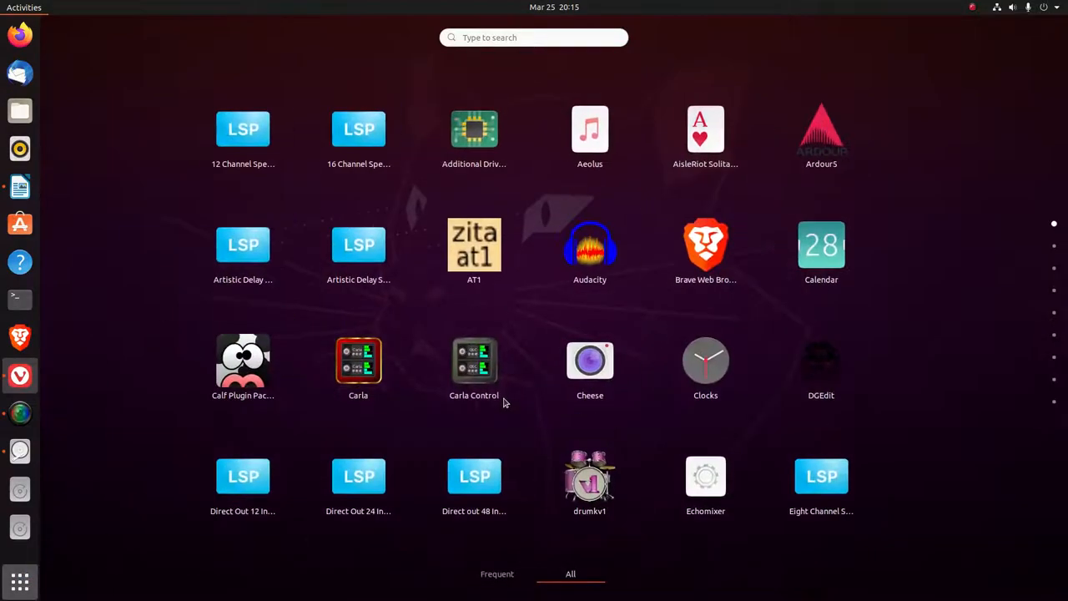
Scroll through the application grid pages of installed audio apps and plugins
{"action": "scroll", "scroll_direction": "down", "scroll_amount": 3}
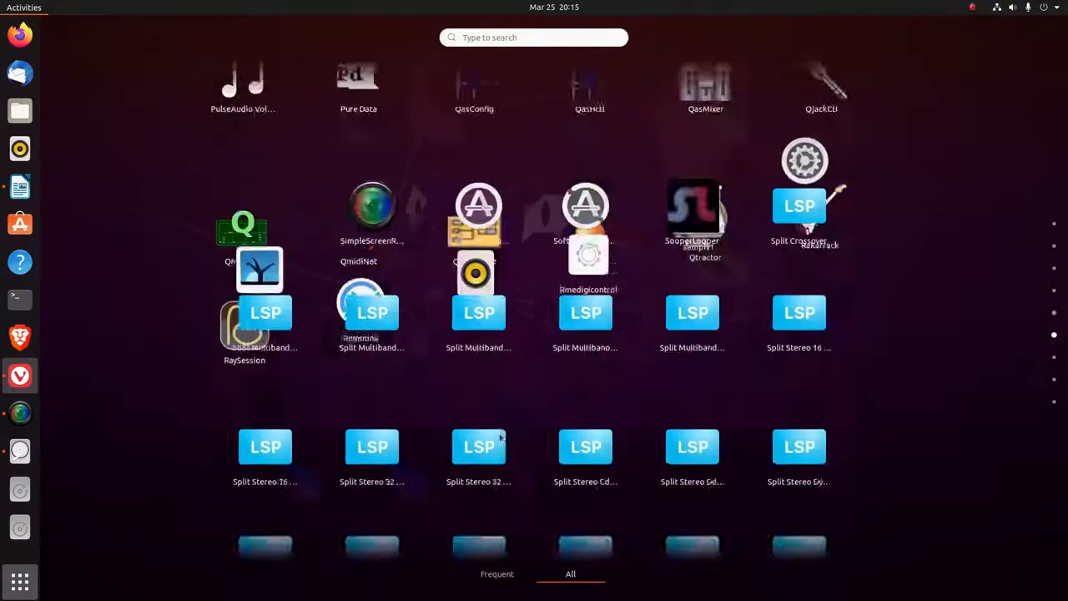
{"action": "scroll", "scroll_direction": "down", "scroll_amount": 3}
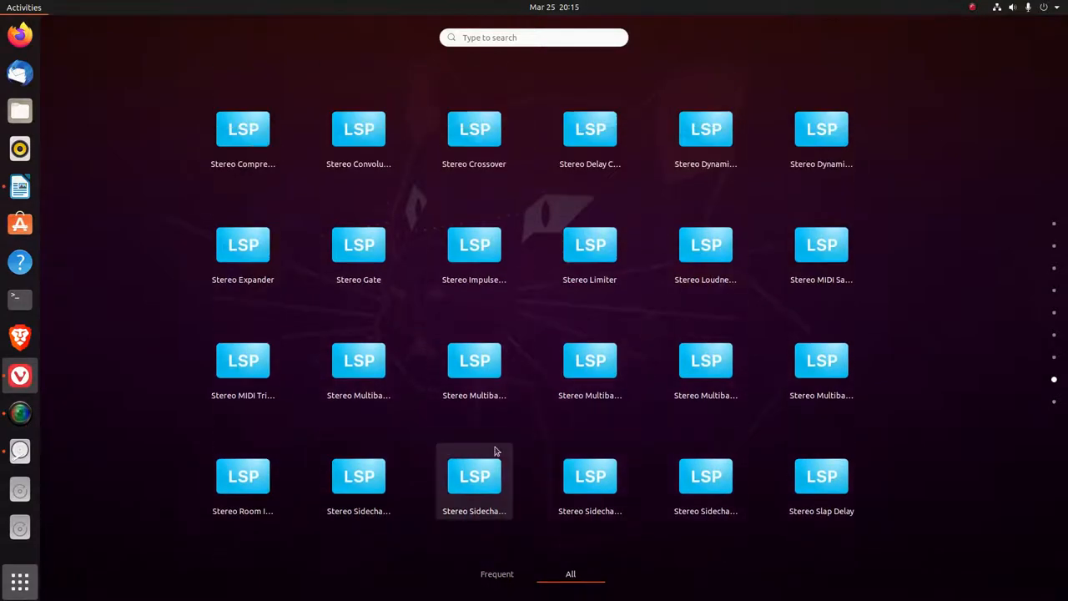
{"action": "scroll", "scroll_direction": "down", "scroll_amount": 3}
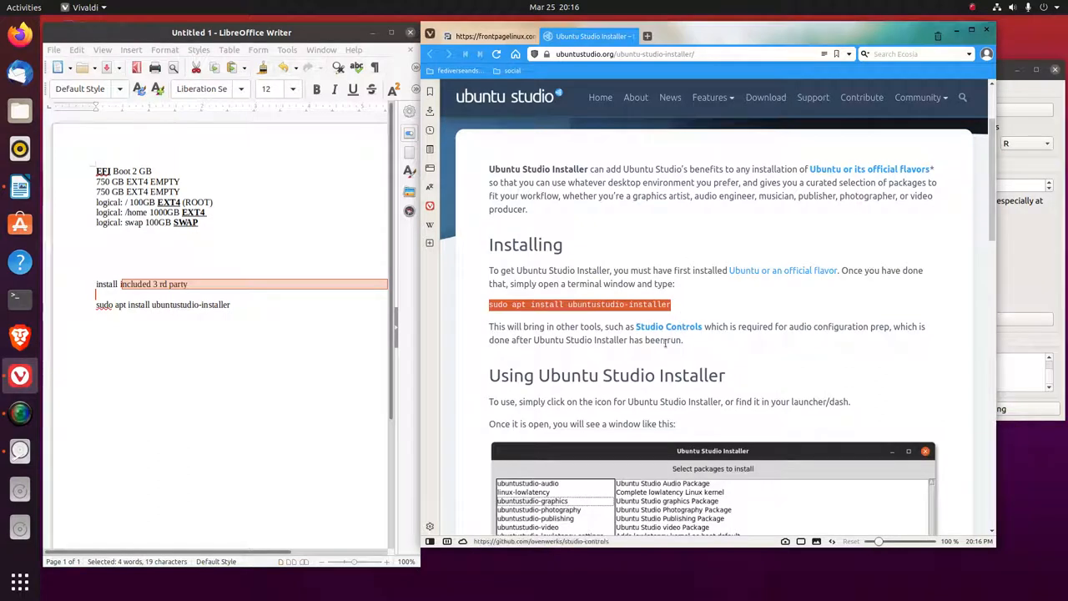
{"action": "mouse_move", "coordinate": [696, 363]}
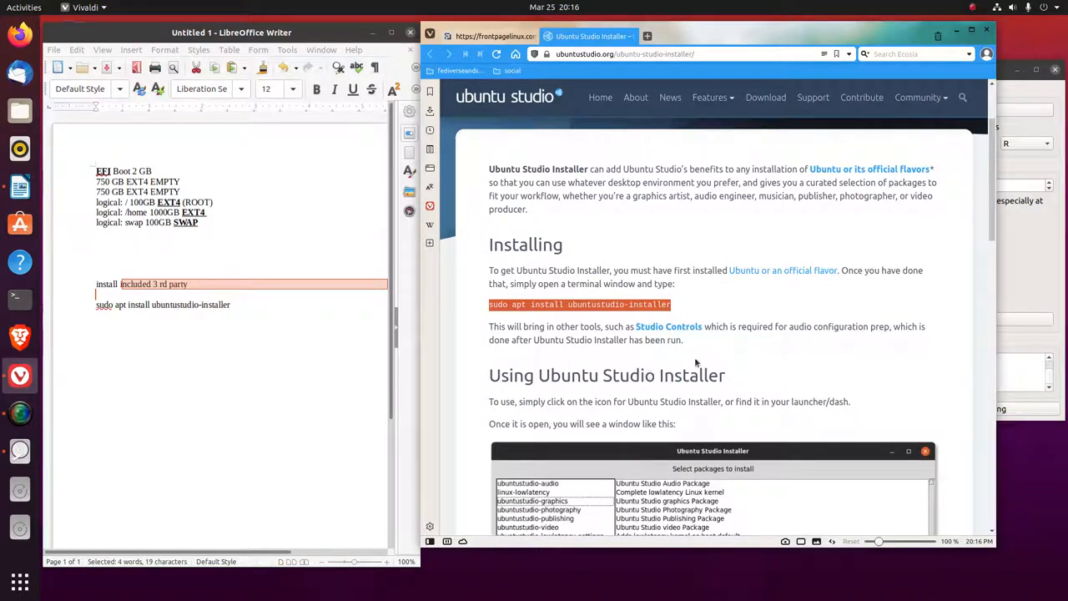
{"action": "mouse_move", "coordinate": [667, 326]}
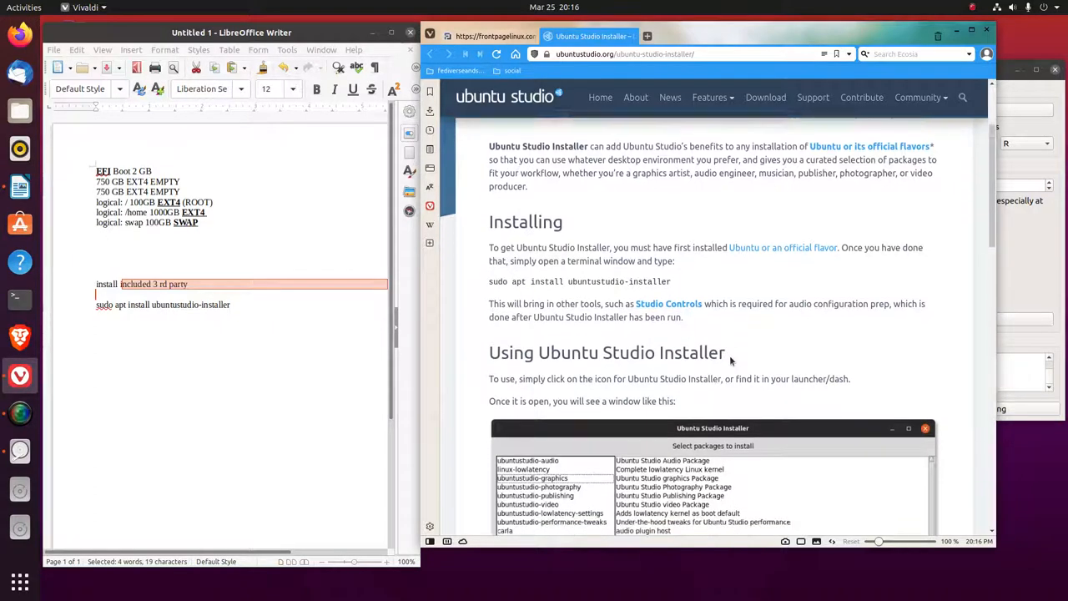
{"action": "scroll", "scroll_direction": "down", "scroll_amount": 3}
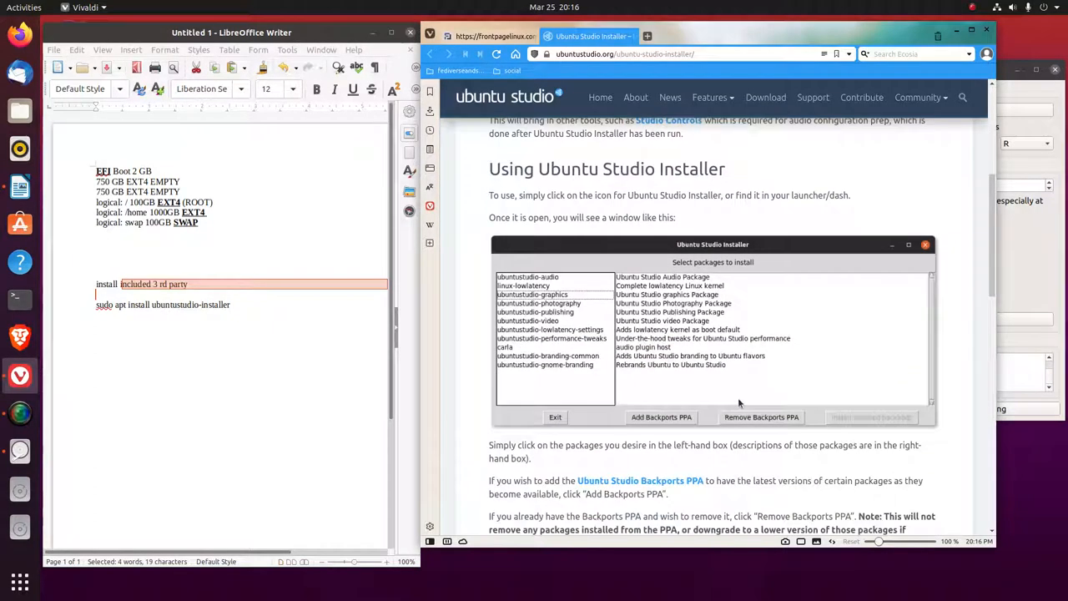
{"action": "scroll", "scroll_direction": "down", "scroll_amount": 3}
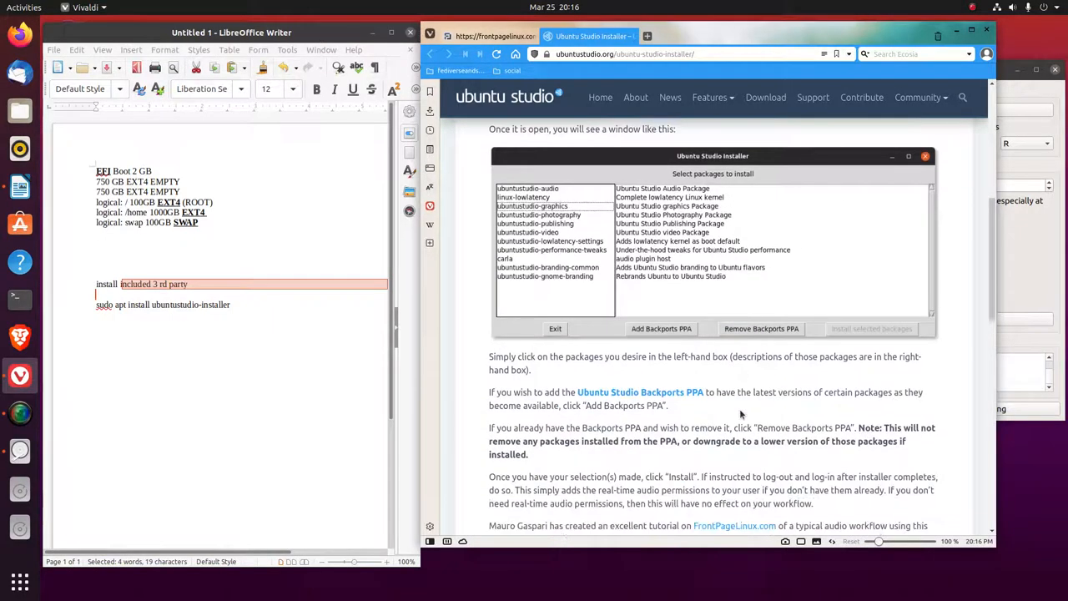
{"action": "scroll", "scroll_direction": "down", "scroll_amount": 3}
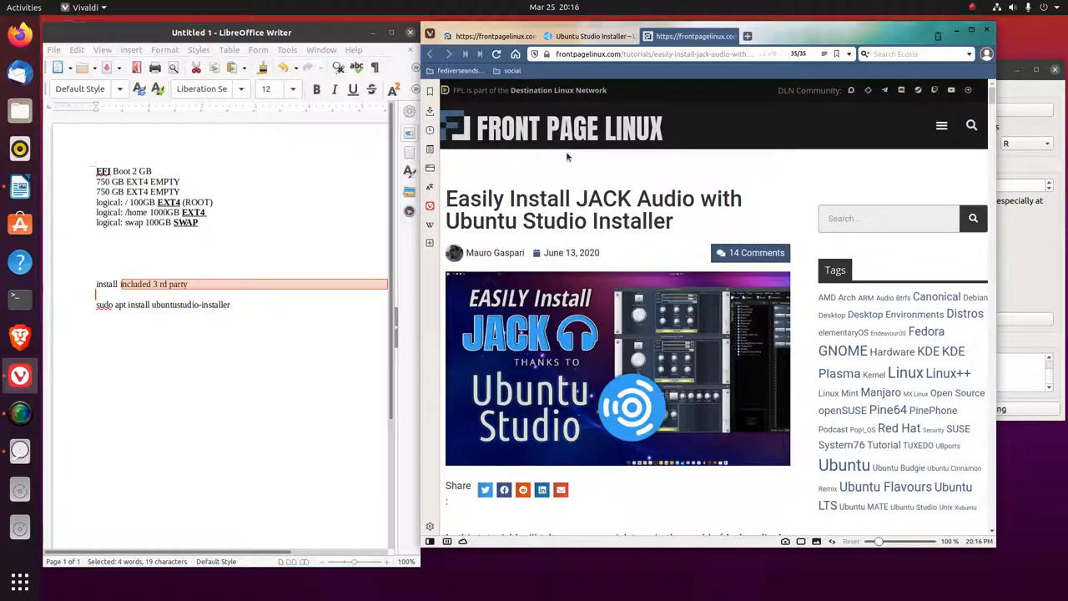
{"action": "mouse_move", "coordinate": [530, 95]}
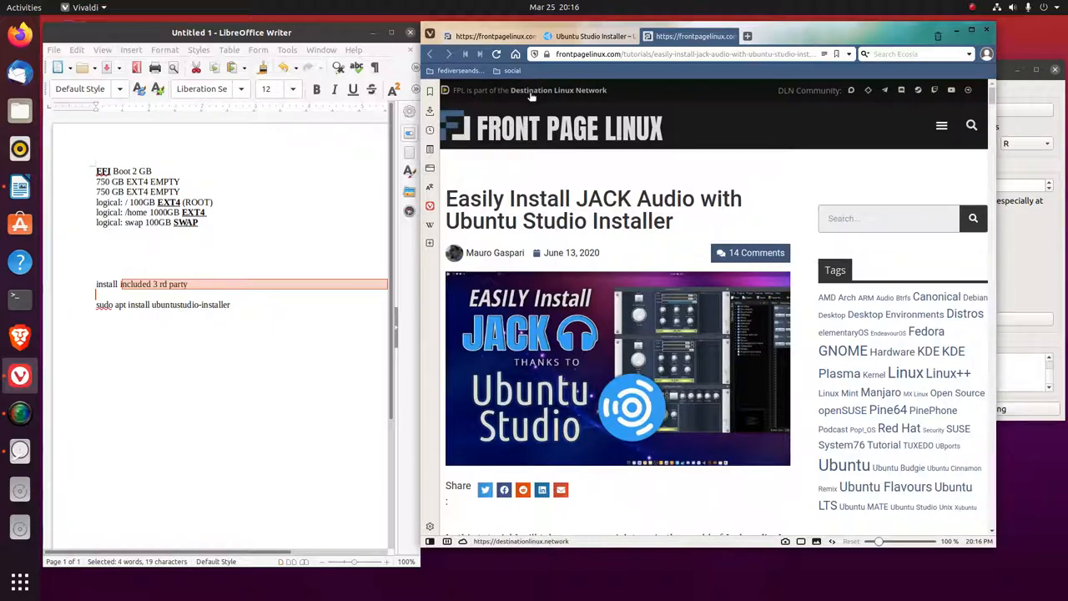
{"action": "mouse_move", "coordinate": [590, 398]}
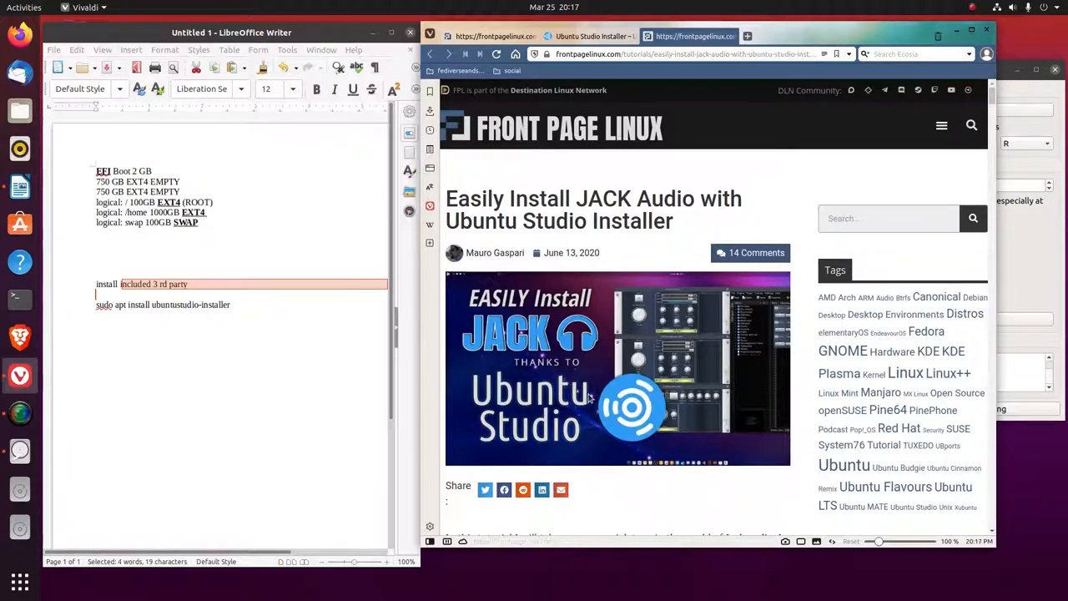
Scroll through the Front Page Linux JACK tutorial down to the Carla plugins section
{"action": "scroll", "scroll_direction": "down", "scroll_amount": 3}
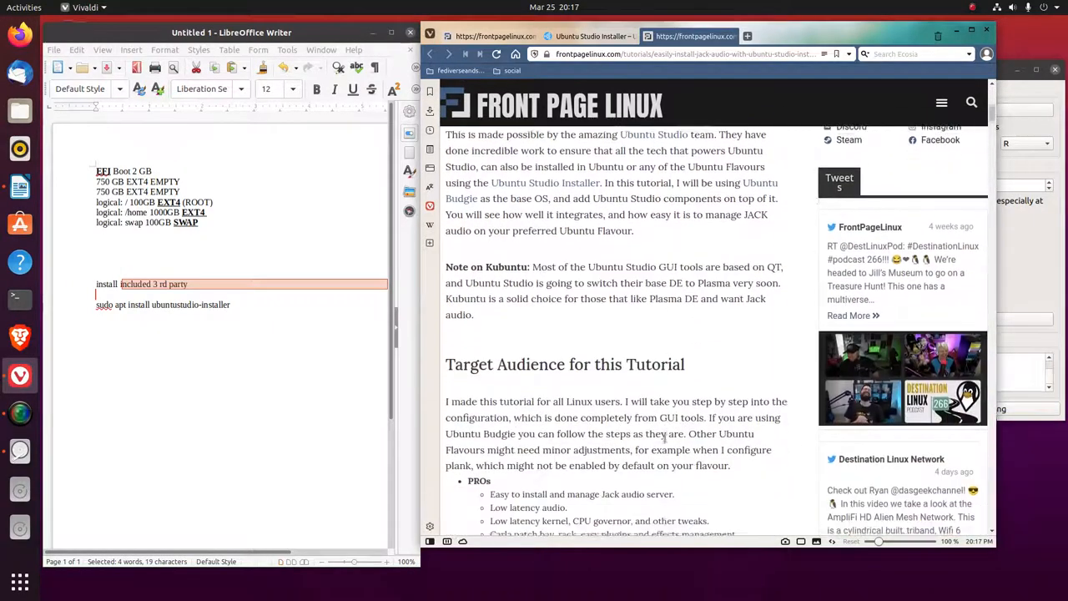
{"action": "scroll", "scroll_direction": "down", "scroll_amount": 3}
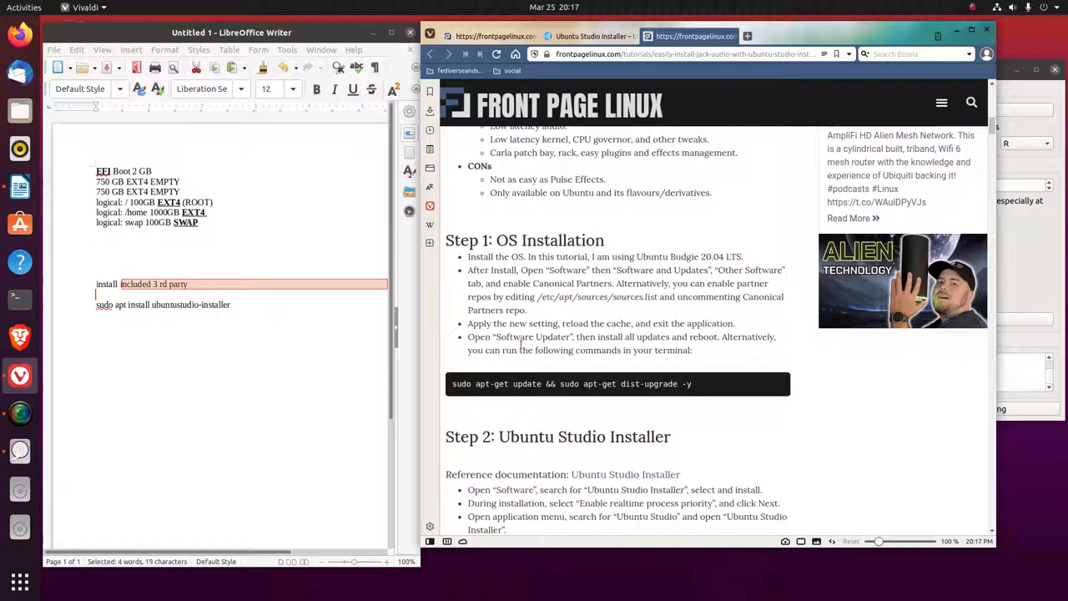
{"action": "double_click", "coordinate": [529, 337]}
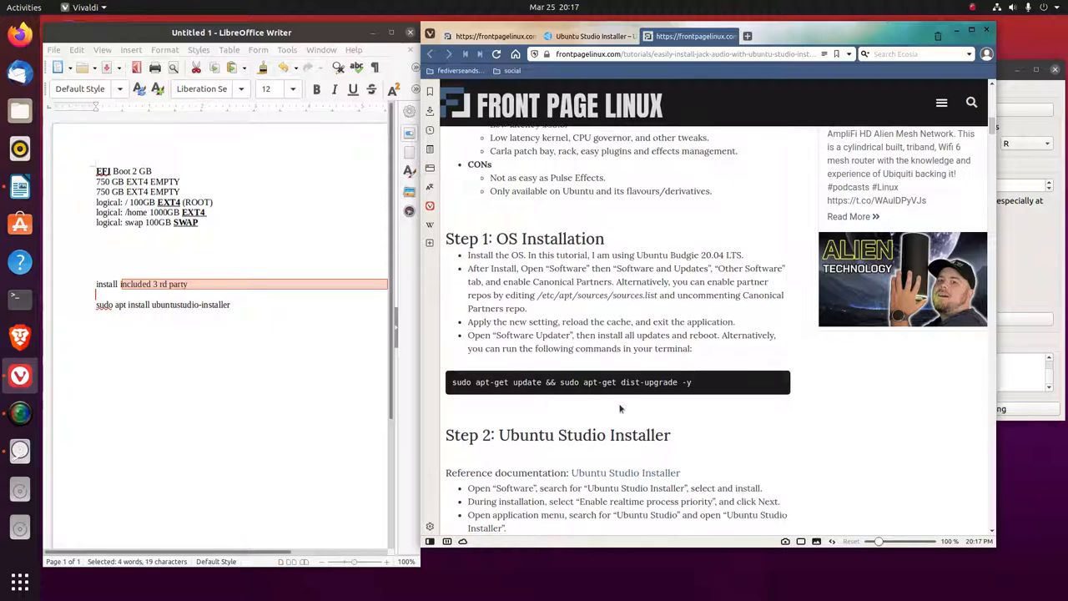
{"action": "scroll", "scroll_direction": "down", "scroll_amount": 3}
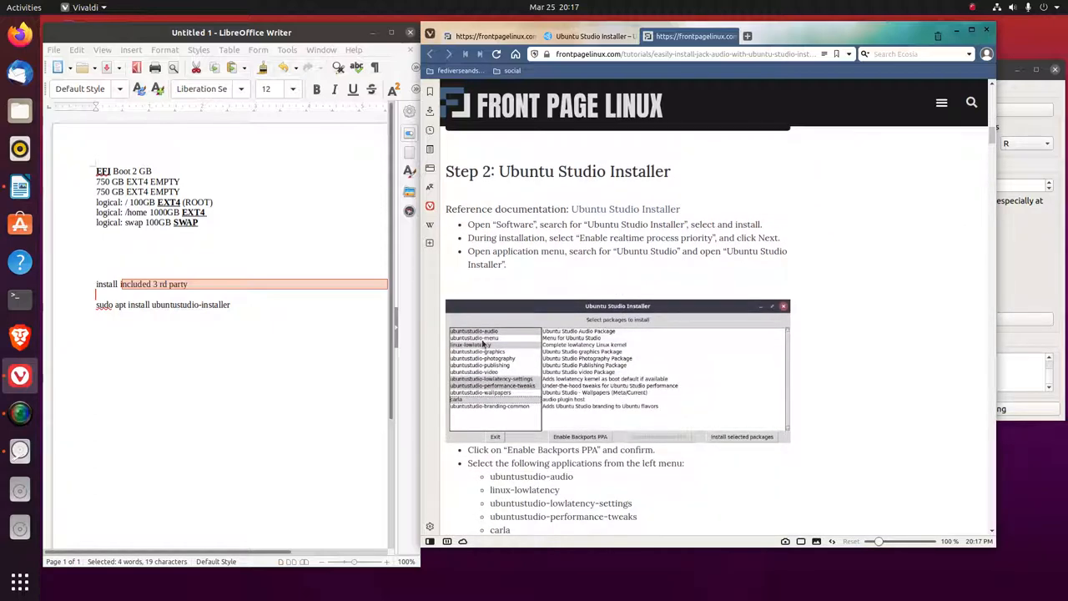
{"action": "scroll", "scroll_direction": "down", "scroll_amount": 3}
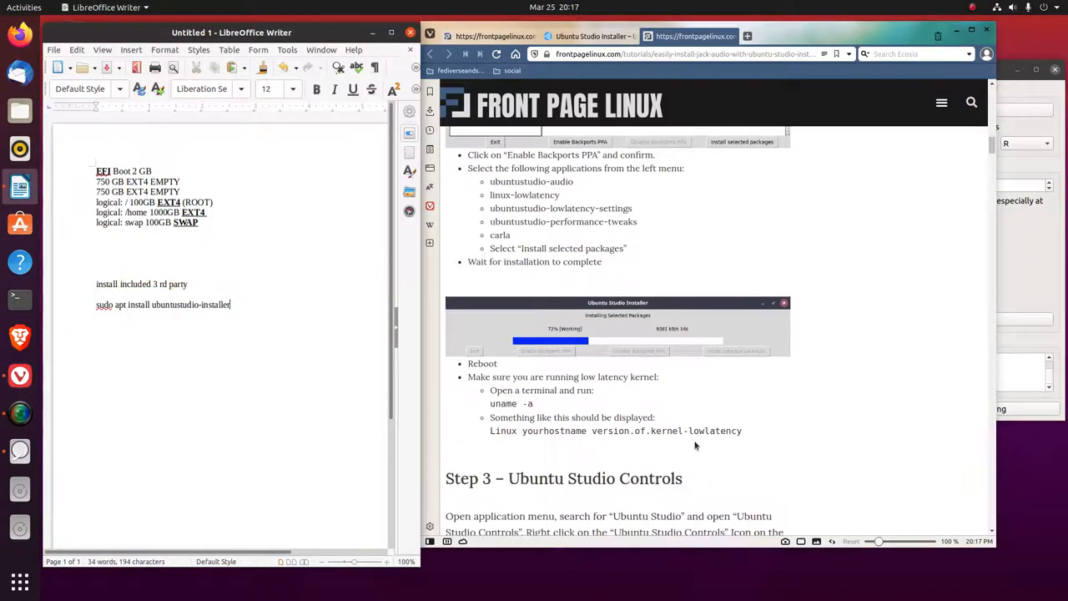
{"action": "scroll", "scroll_direction": "down", "scroll_amount": 3}
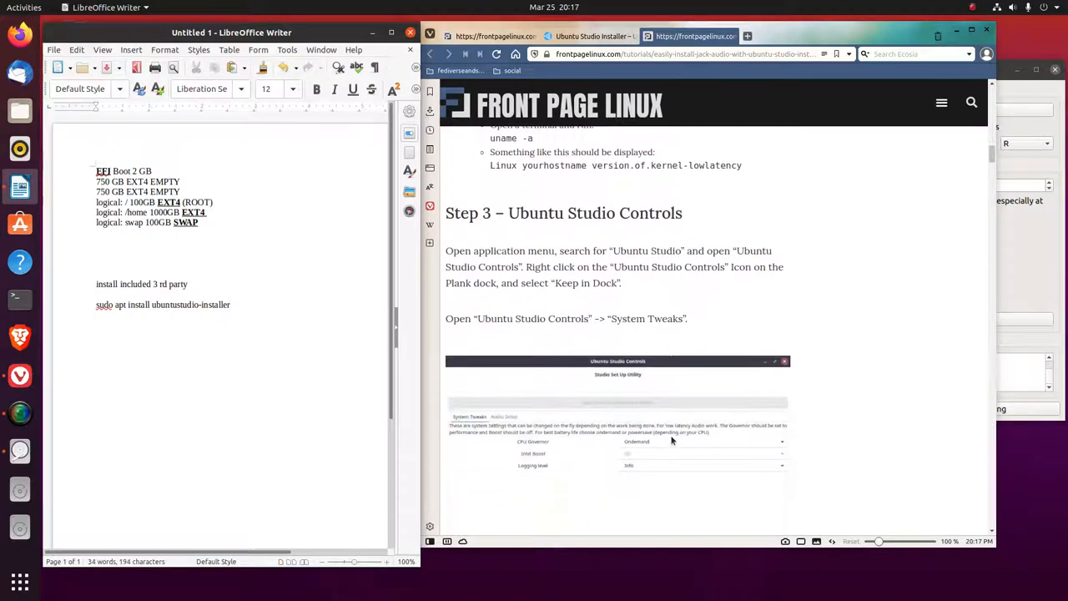
{"action": "scroll", "scroll_direction": "down", "scroll_amount": 3}
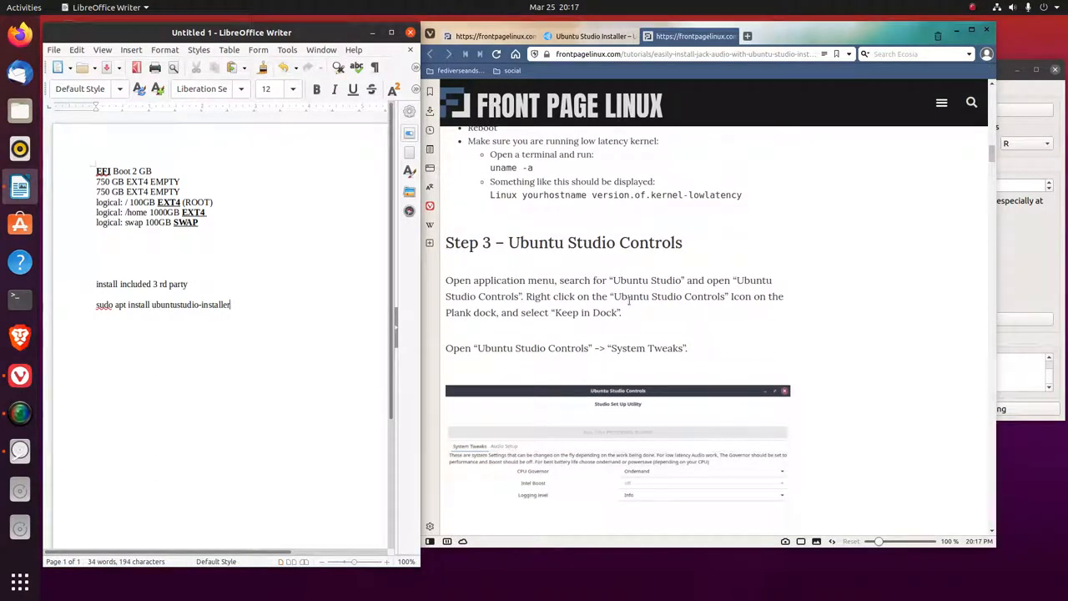
{"action": "scroll", "scroll_direction": "down", "scroll_amount": 3}
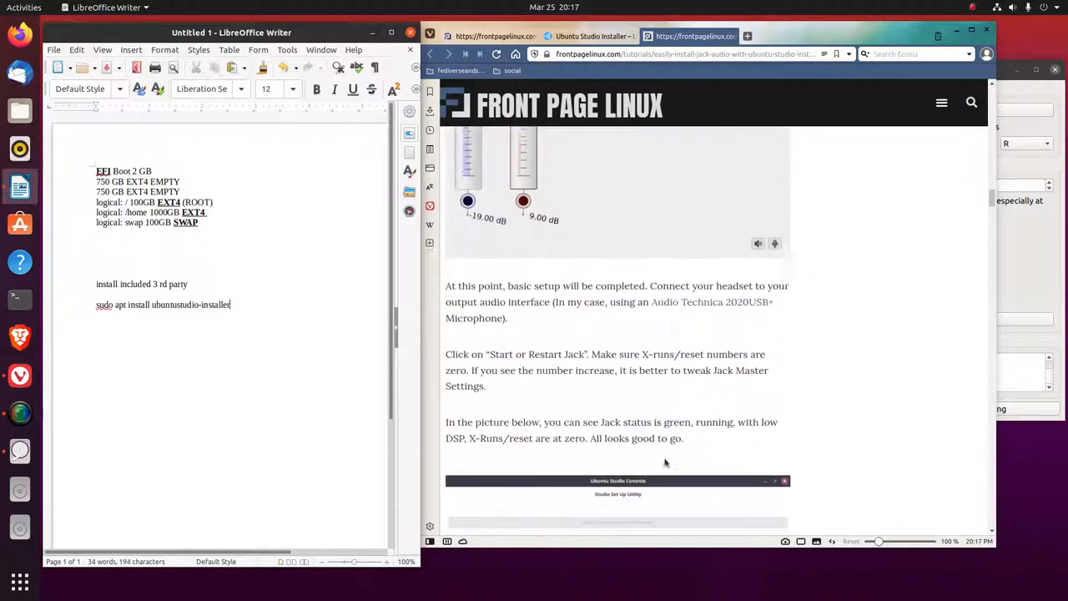
{"action": "scroll", "scroll_direction": "down", "scroll_amount": 3}
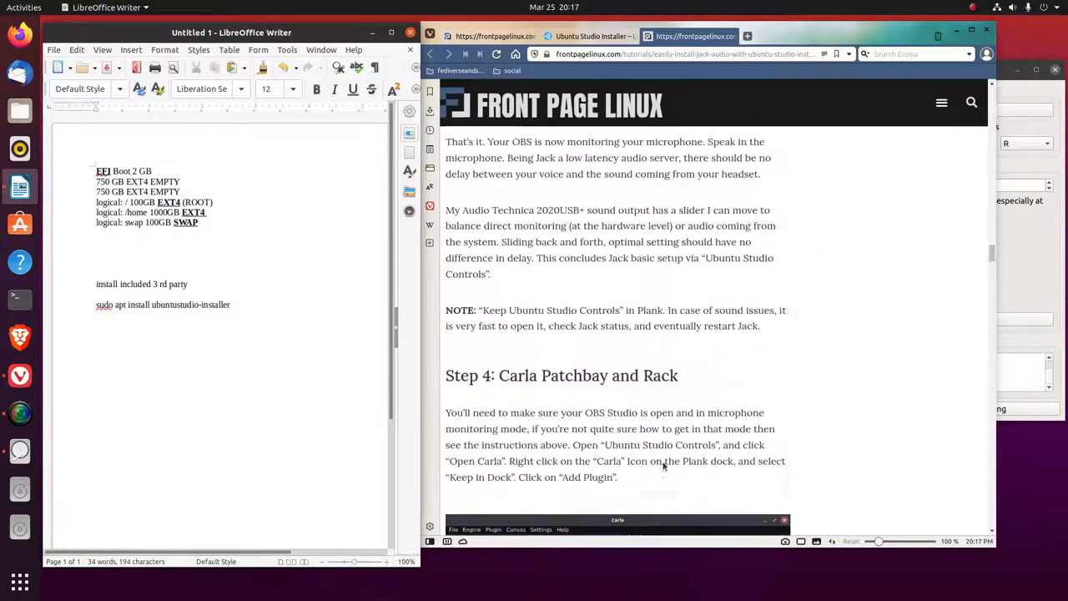
{"action": "scroll", "scroll_direction": "down", "scroll_amount": 3}
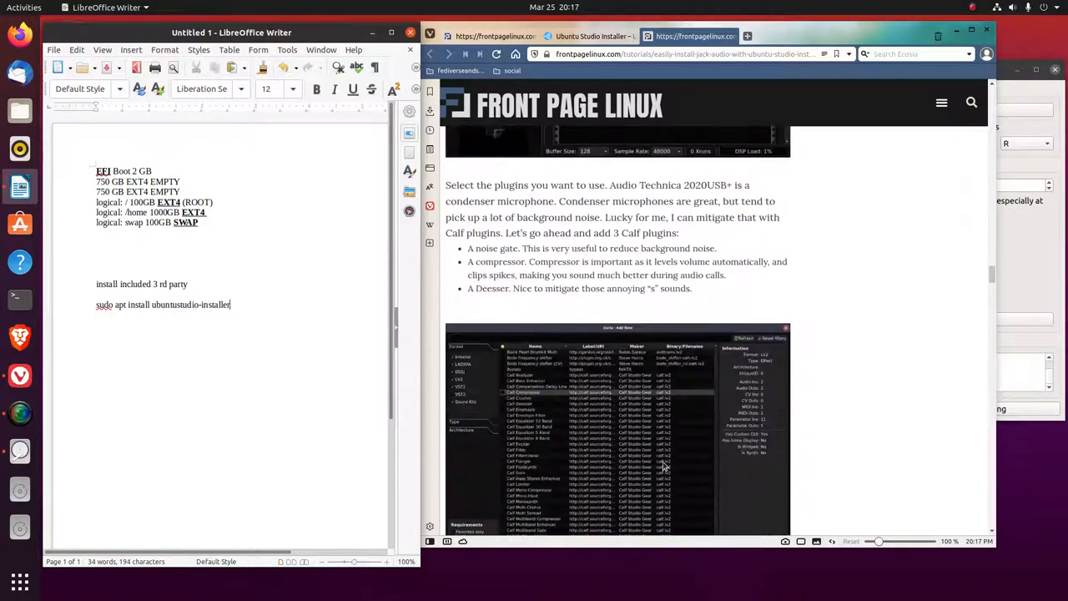
{"action": "scroll", "scroll_direction": "down", "scroll_amount": 3}
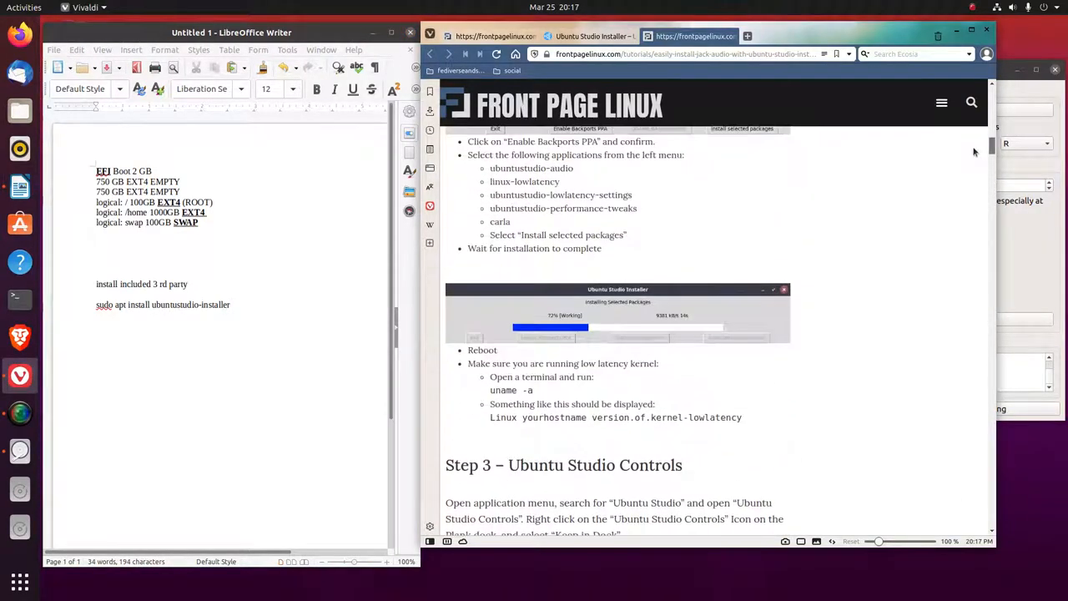
{"action": "mouse_move", "coordinate": [684, 450]}
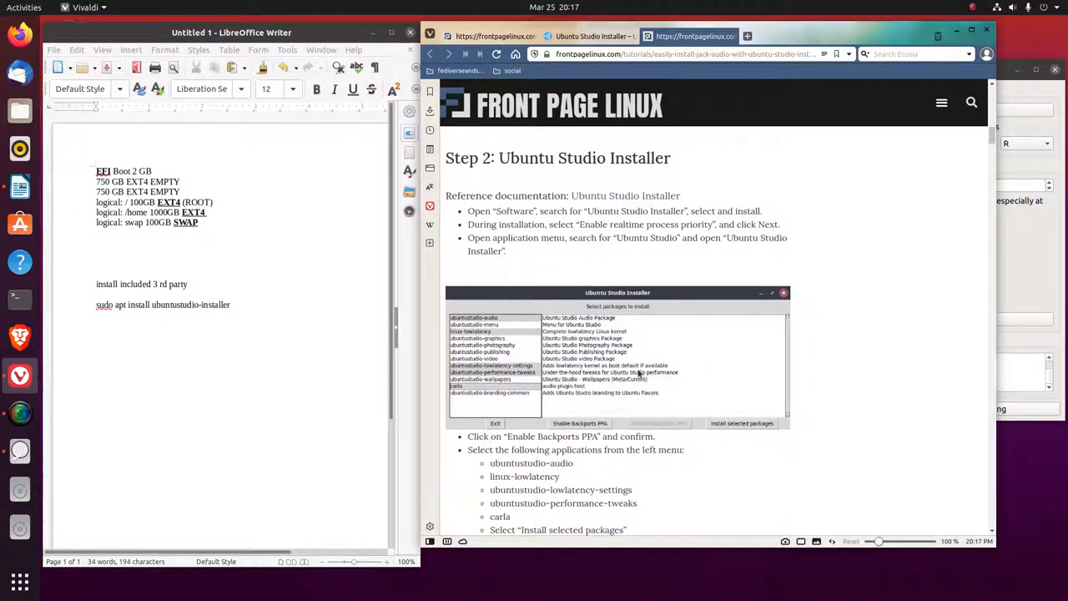
{"action": "mouse_move", "coordinate": [619, 409]}
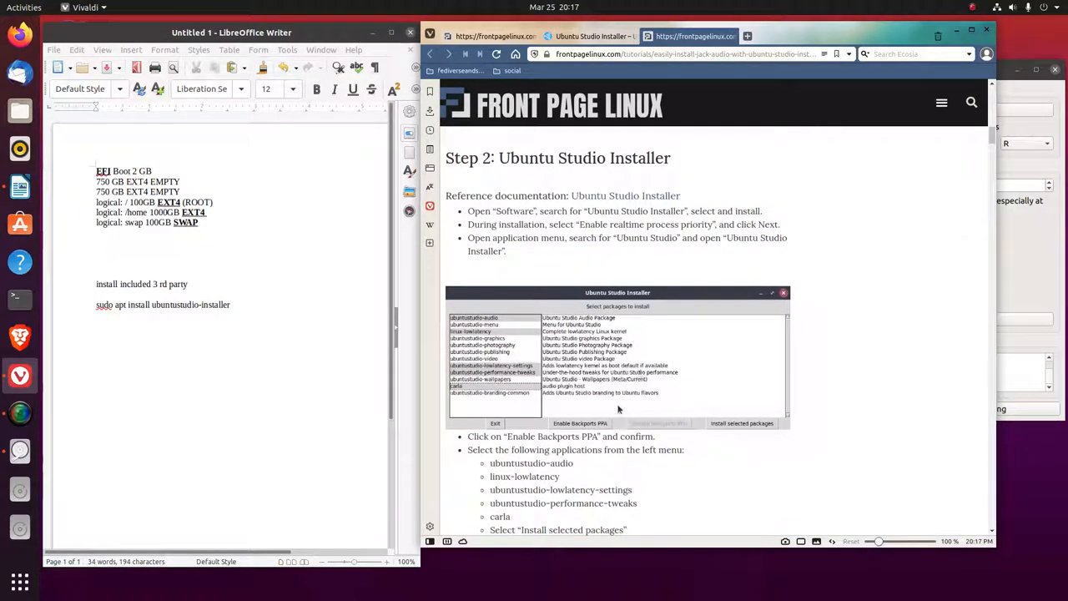
{"action": "mouse_move", "coordinate": [638, 365]}
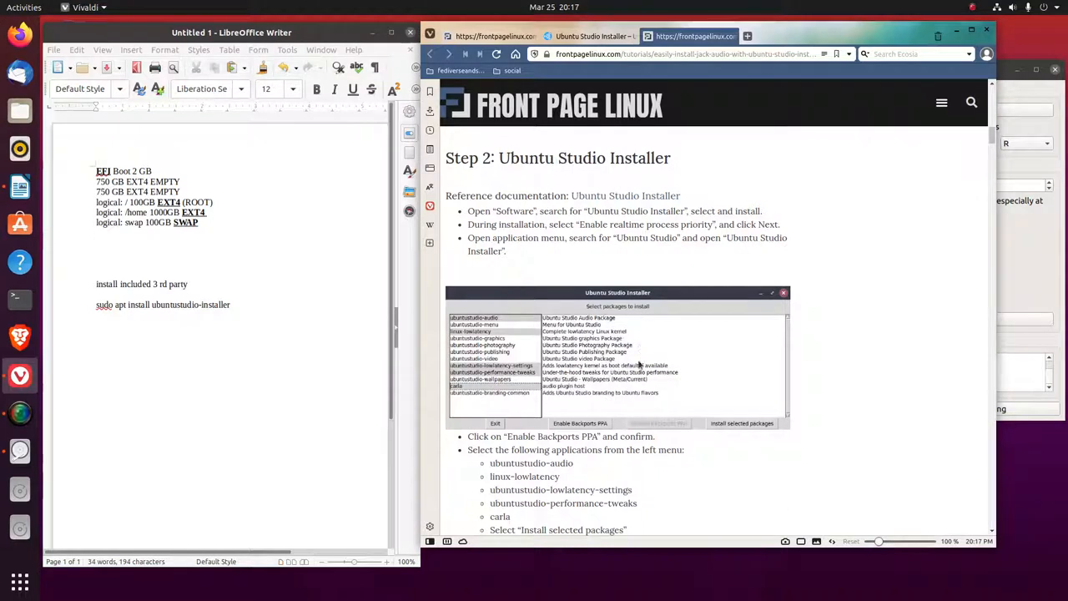
{"action": "mouse_move", "coordinate": [364, 264]}
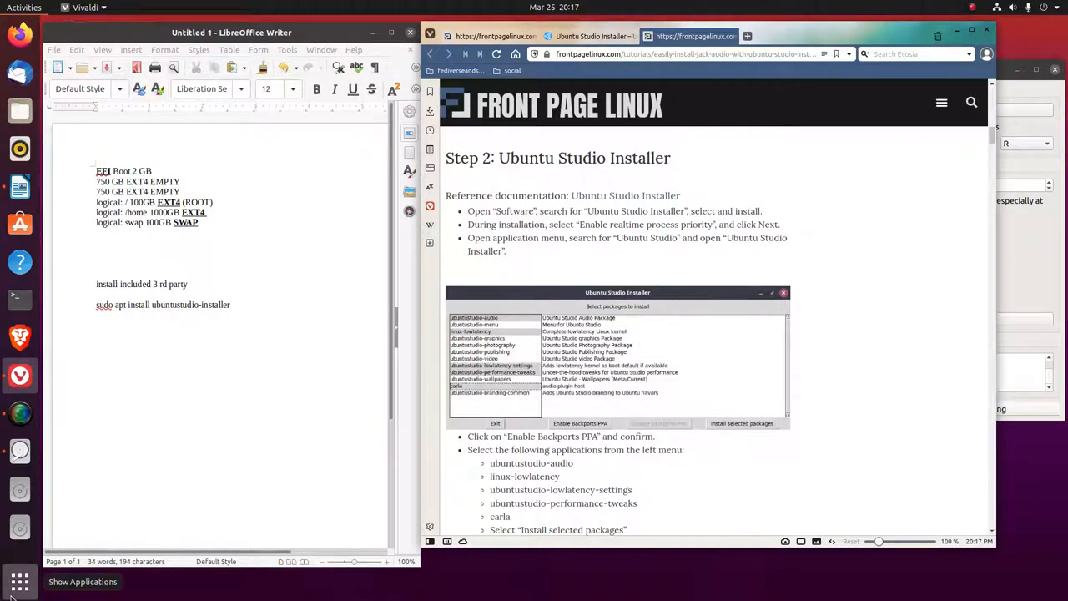
{"action": "left_click", "coordinate": [19, 581]}
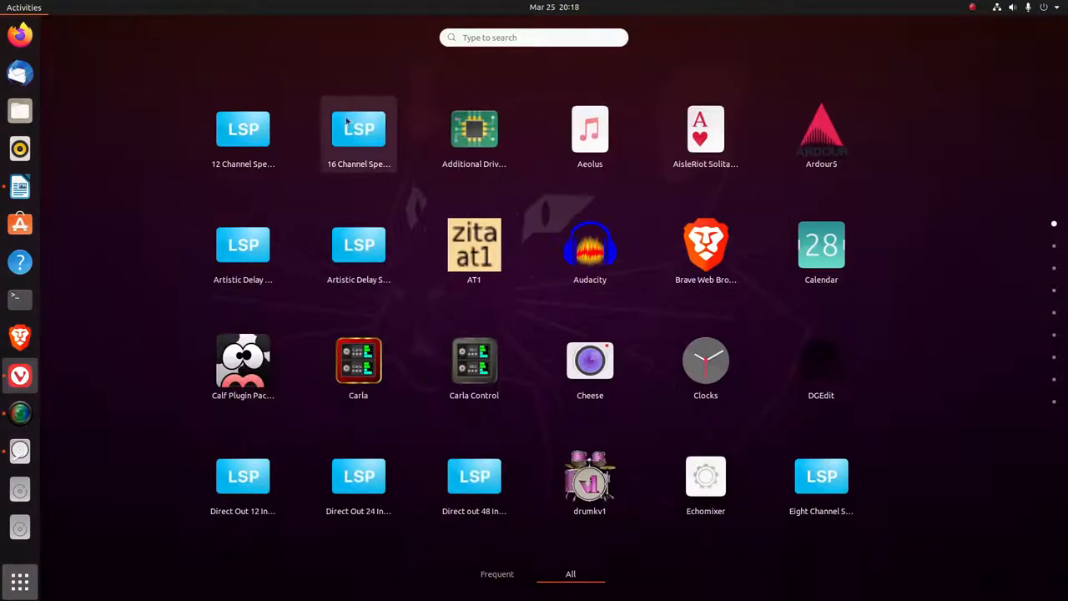
{"action": "mouse_move", "coordinate": [880, 273]}
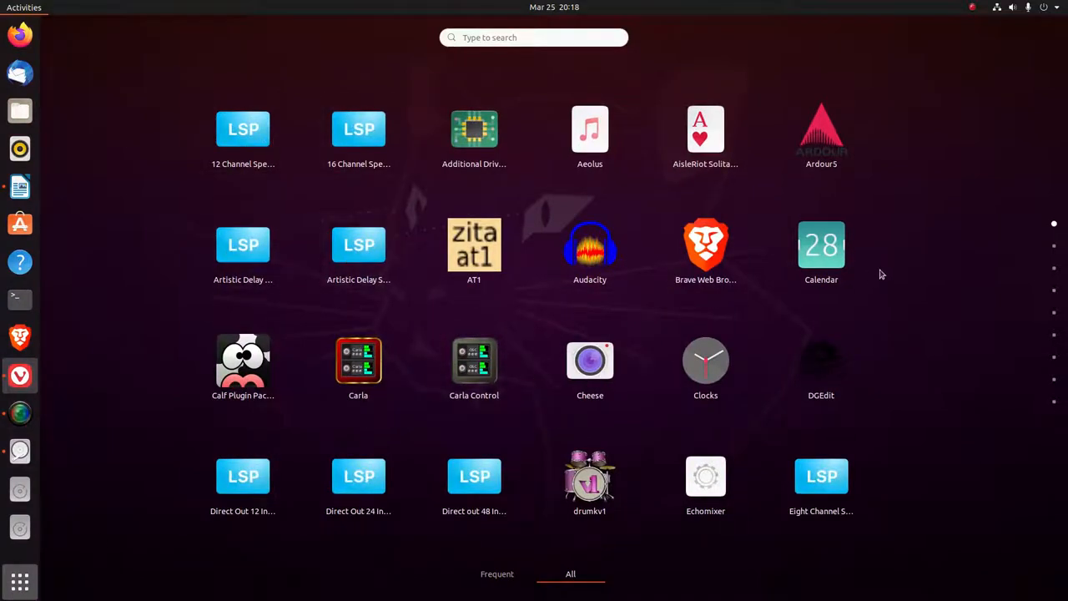
{"action": "mouse_move", "coordinate": [459, 504]}
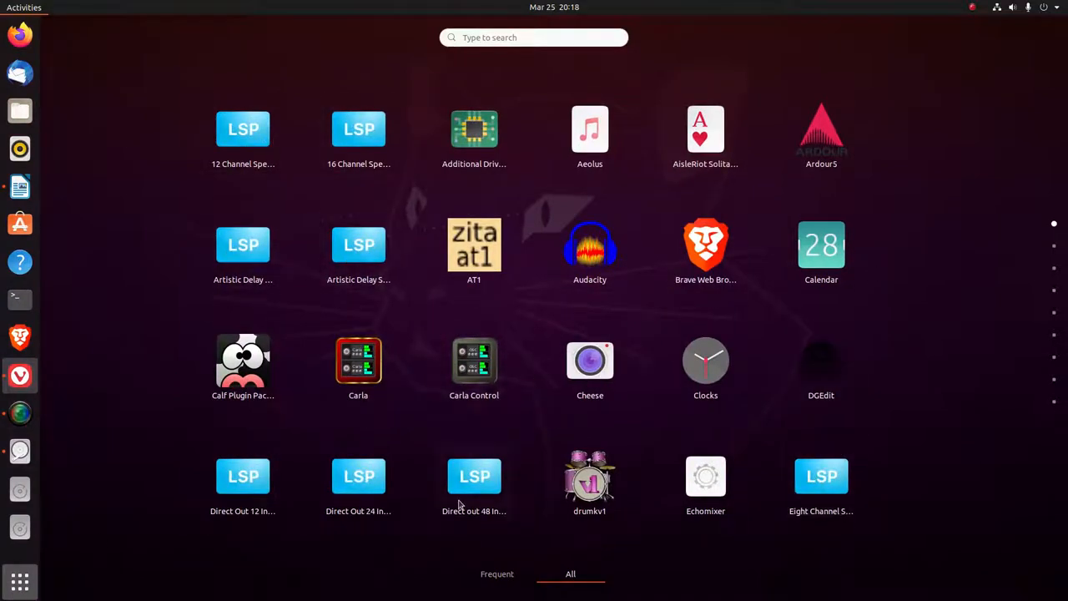
{"action": "scroll", "scroll_direction": "down", "scroll_amount": 3}
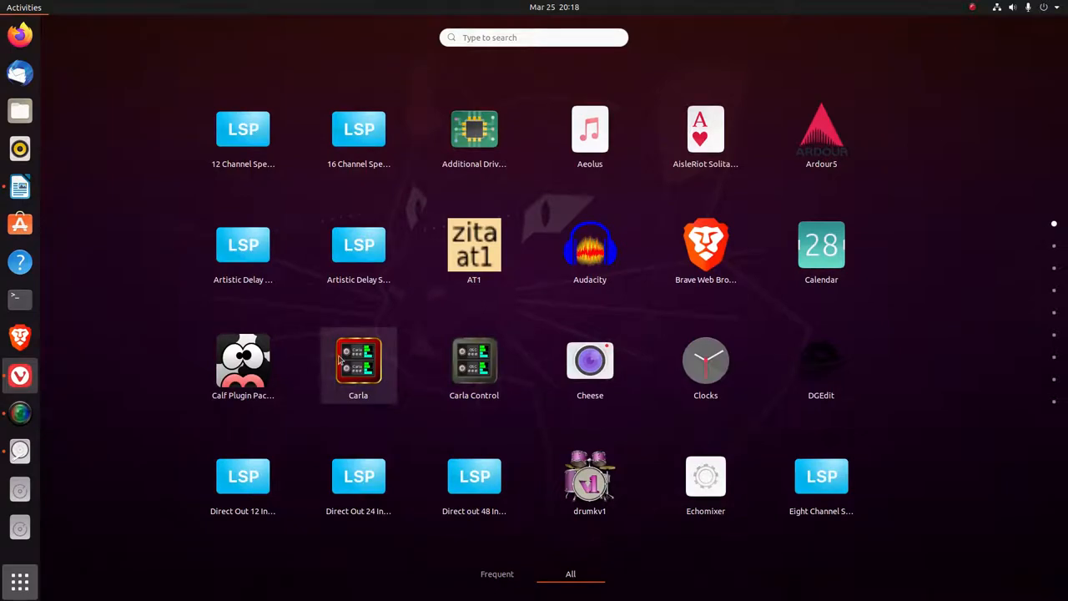
{"action": "scroll", "scroll_direction": "down", "scroll_amount": 3}
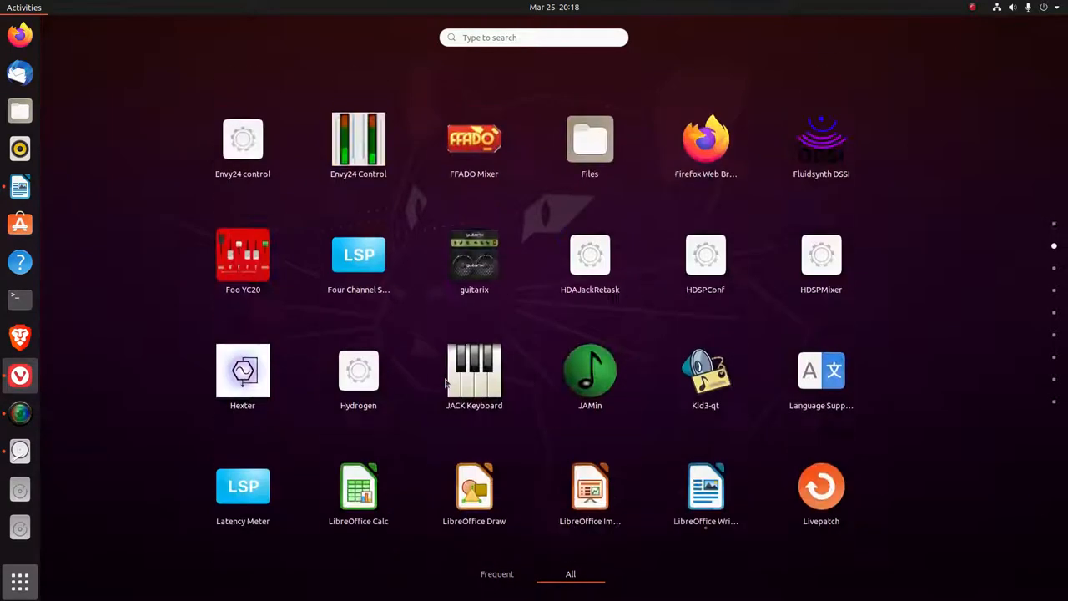
{"action": "scroll", "scroll_direction": "down", "scroll_amount": 3}
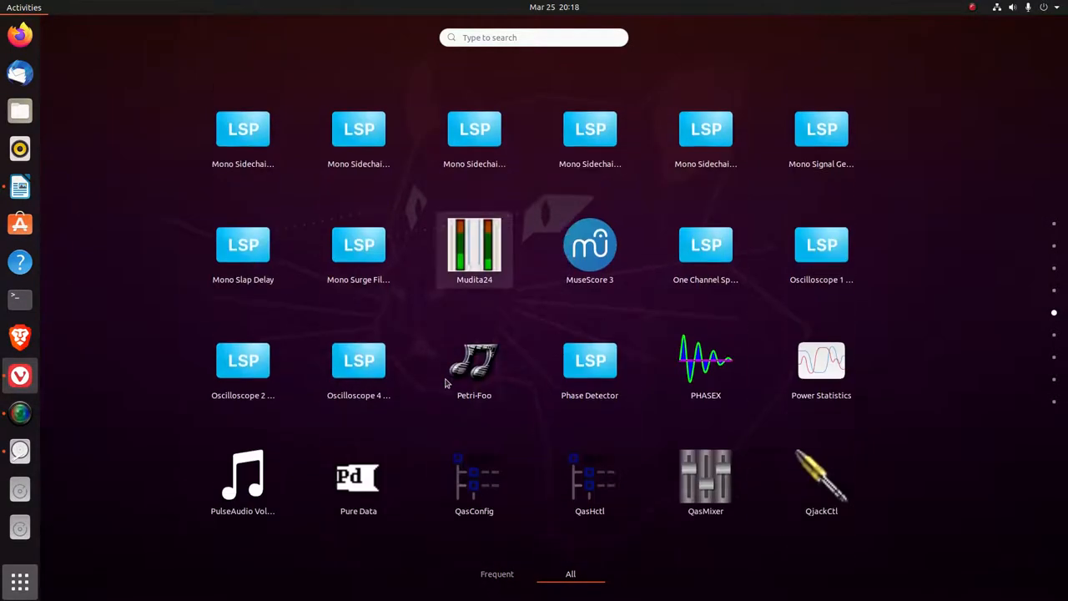
{"action": "mouse_move", "coordinate": [358, 244]}
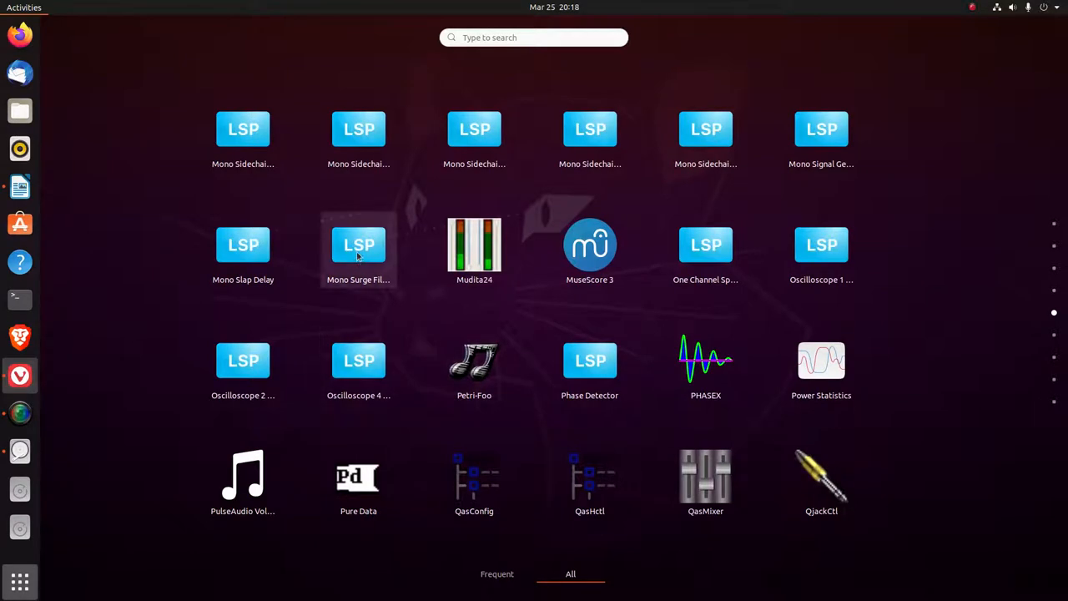
{"action": "mouse_move", "coordinate": [705, 480]}
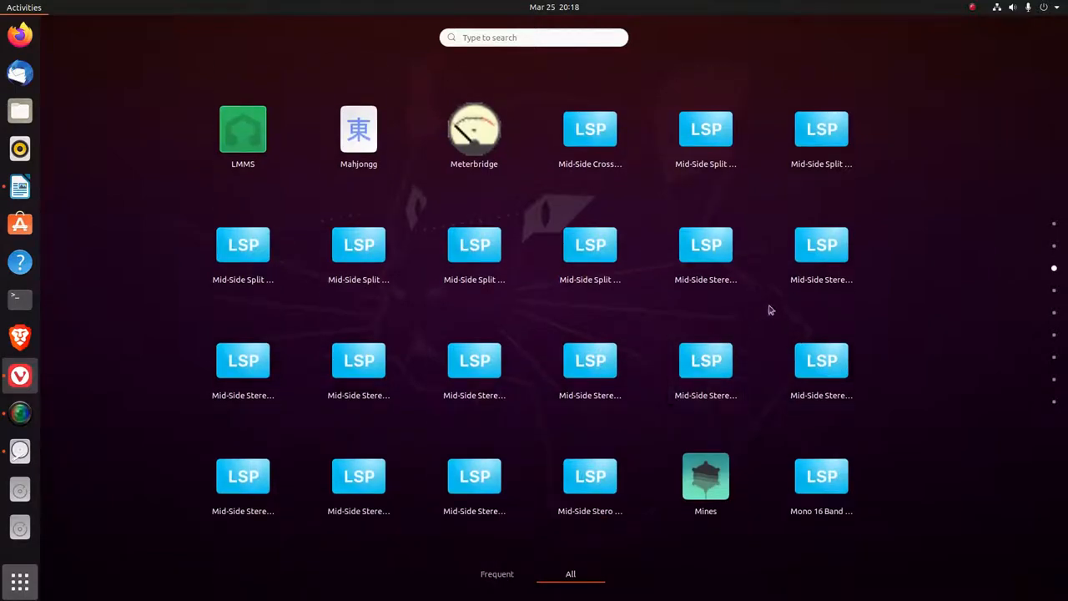
{"action": "mouse_move", "coordinate": [705, 245]}
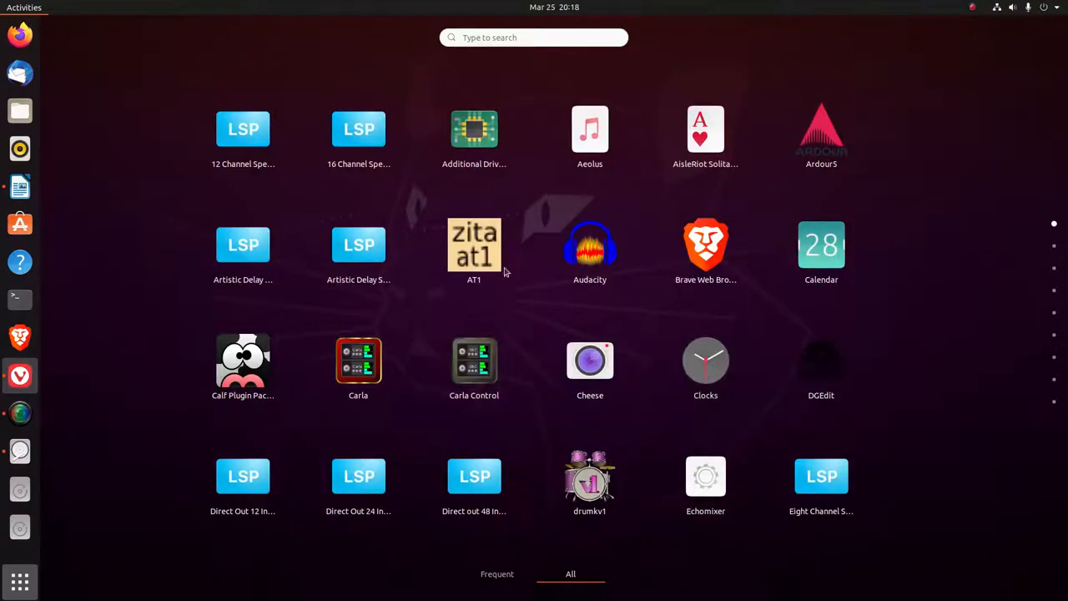
{"action": "scroll", "scroll_direction": "down", "scroll_amount": 3}
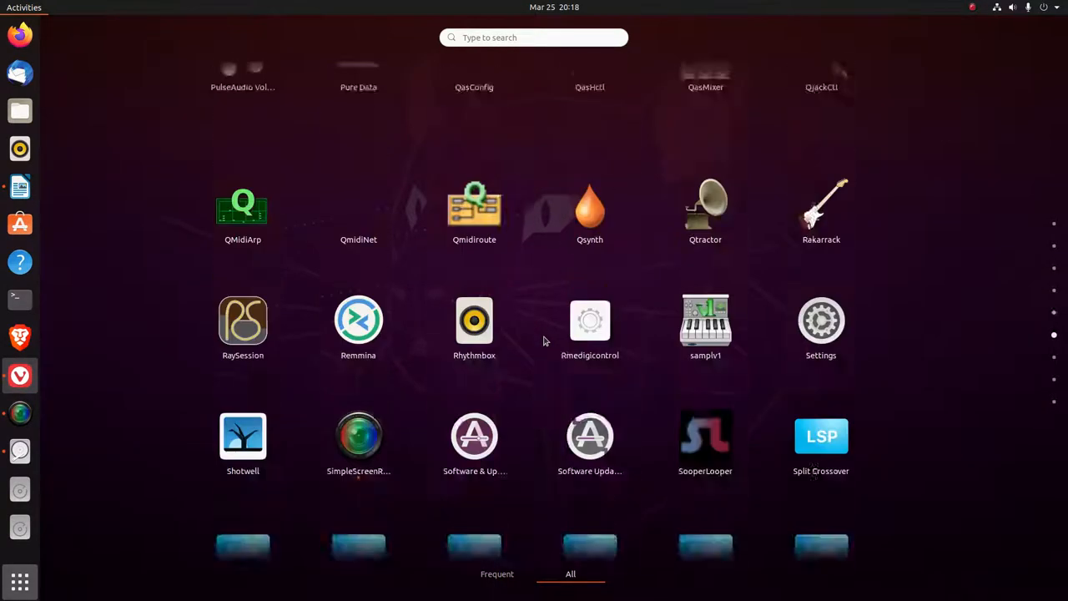
{"action": "scroll", "scroll_direction": "down", "scroll_amount": 3}
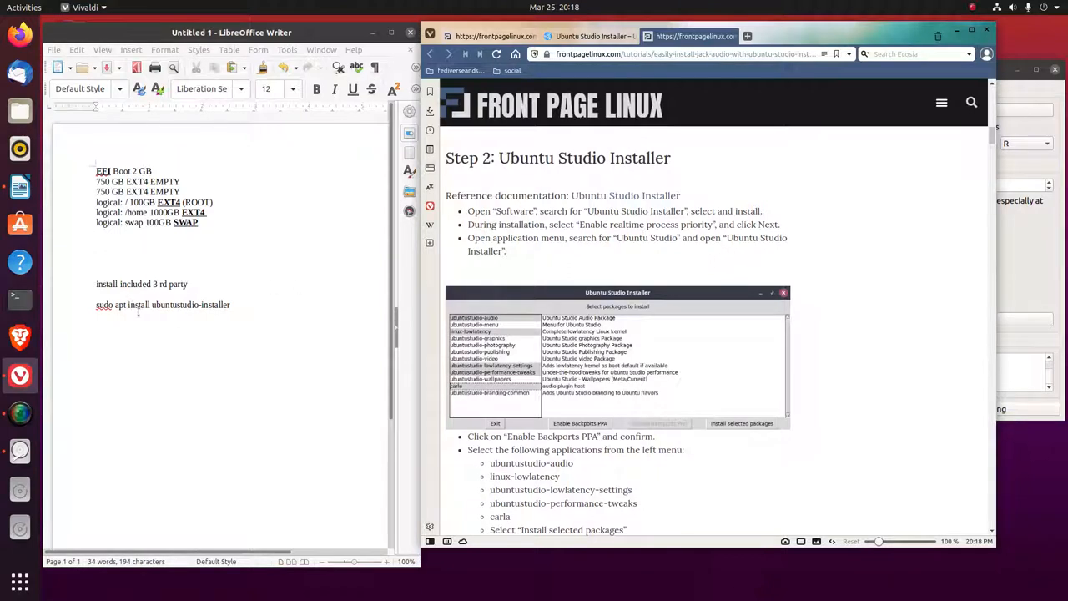
{"action": "mouse_move", "coordinate": [1020, 294]}
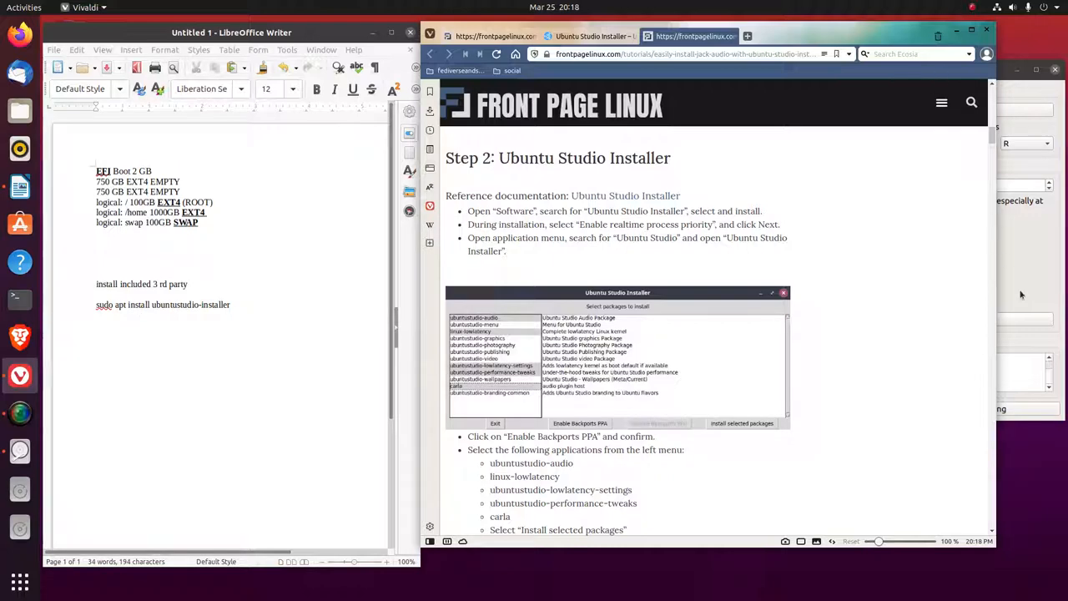